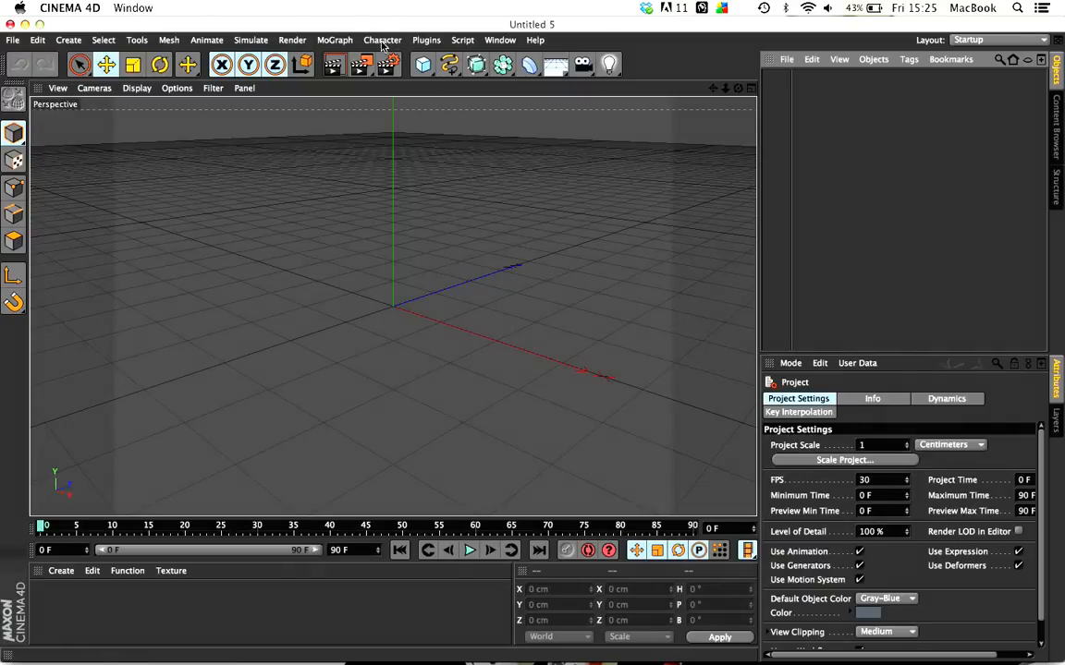
Add a particle emitter and rotate it on its heading to spray sideways.
left_click(251, 39)
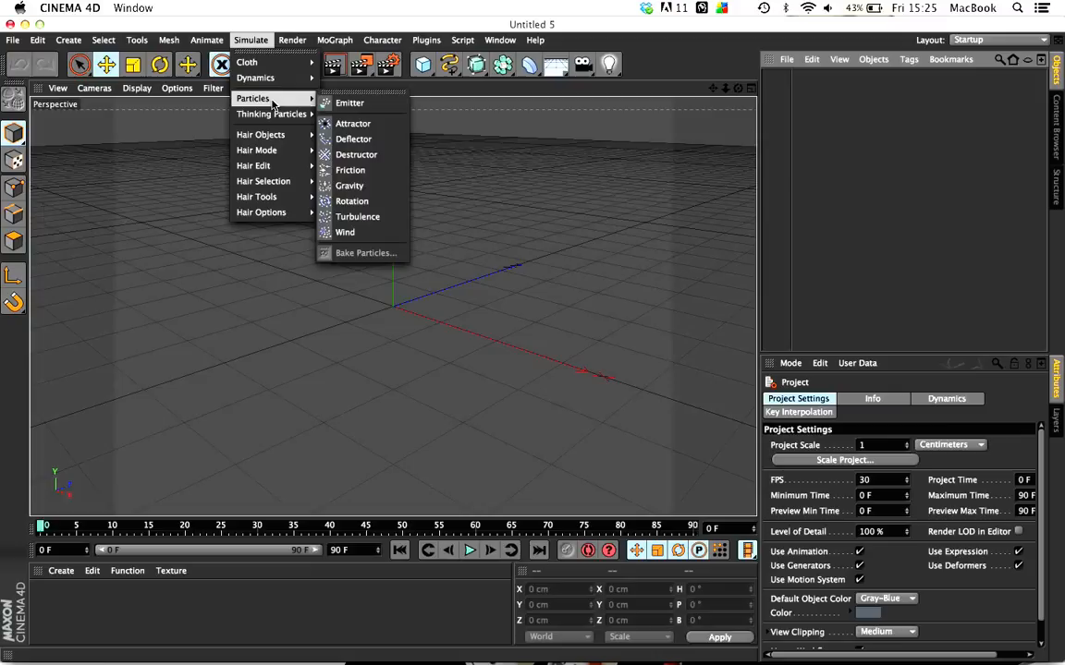
left_click(349, 102)
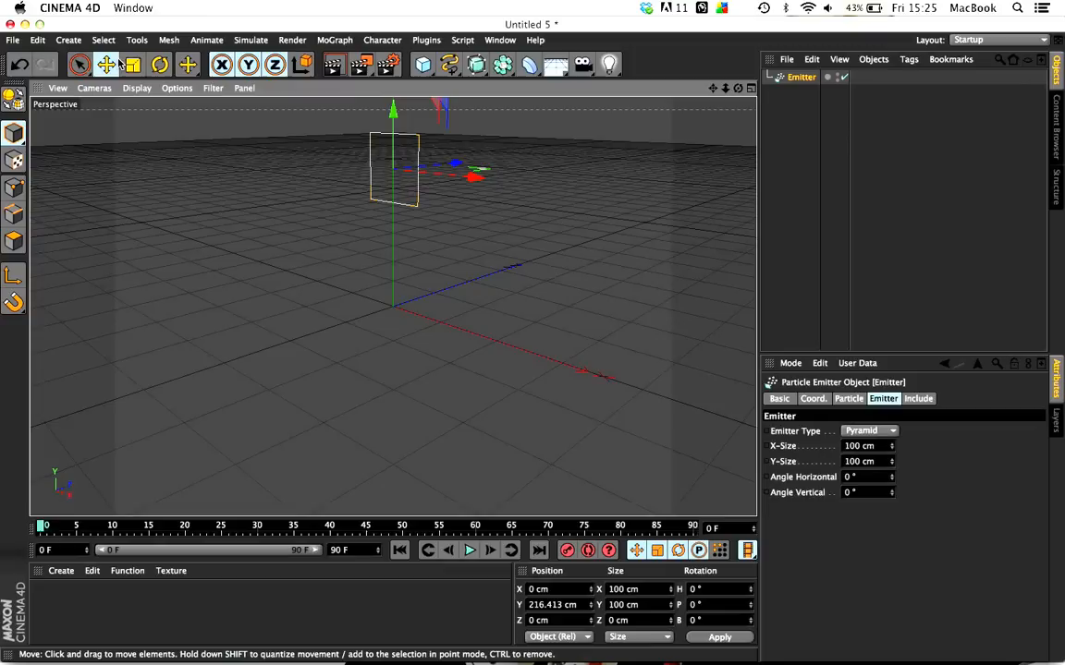
left_click(159, 64)
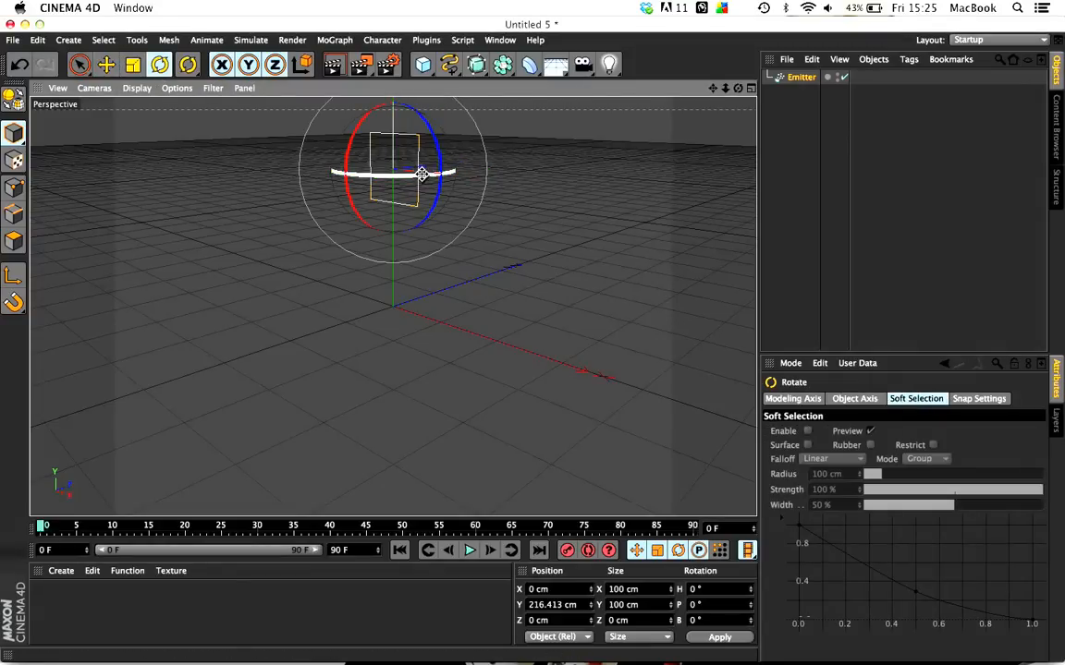
left_click_drag(421, 174, 259, 173)
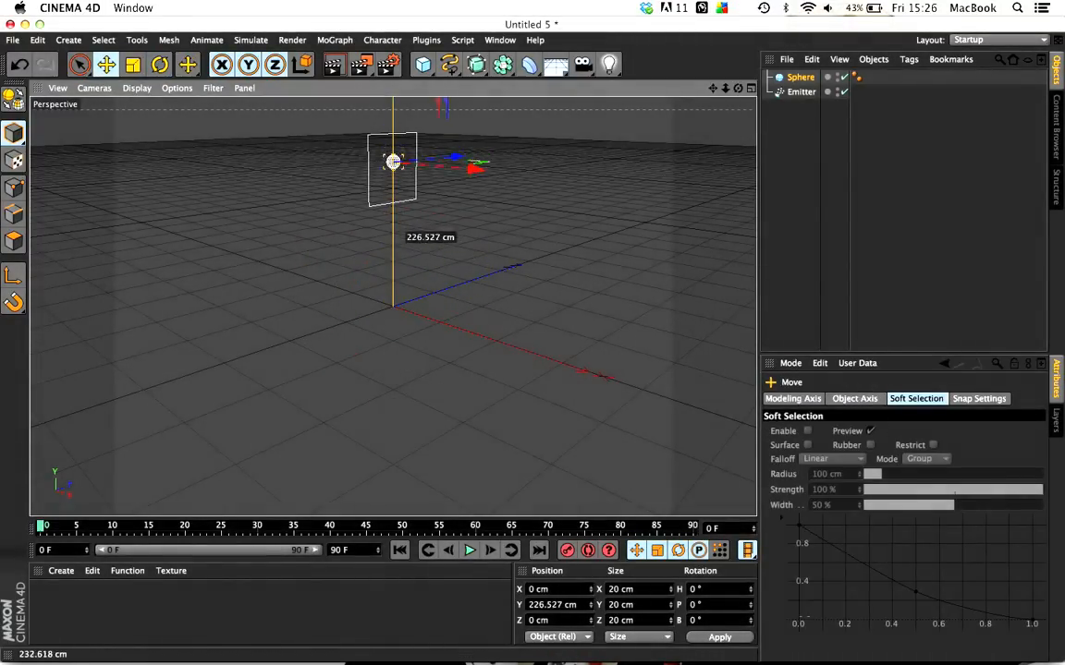
Nest the small sphere under the Emitter and bring up the emitter's Particle settings.
left_click(801, 91)
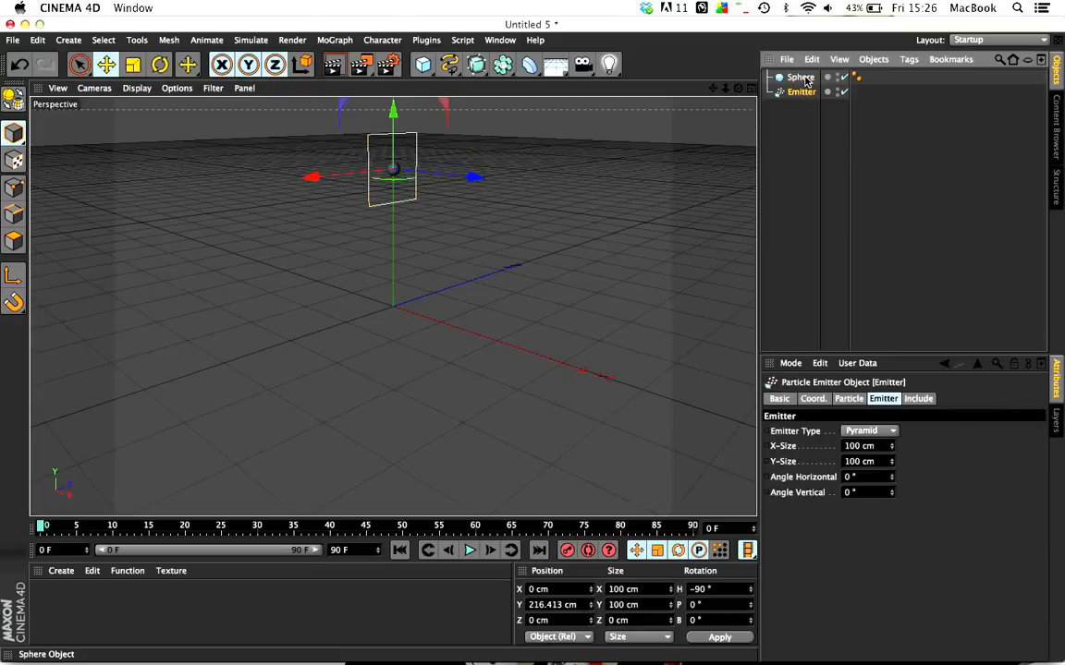
left_click(801, 77)
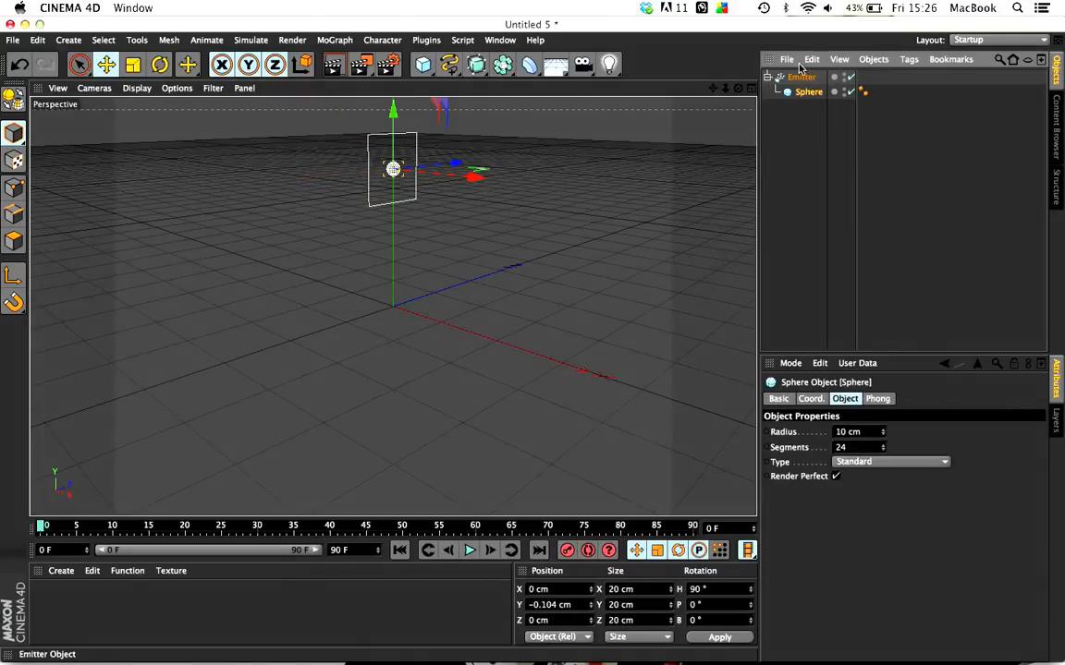
left_click(801, 77)
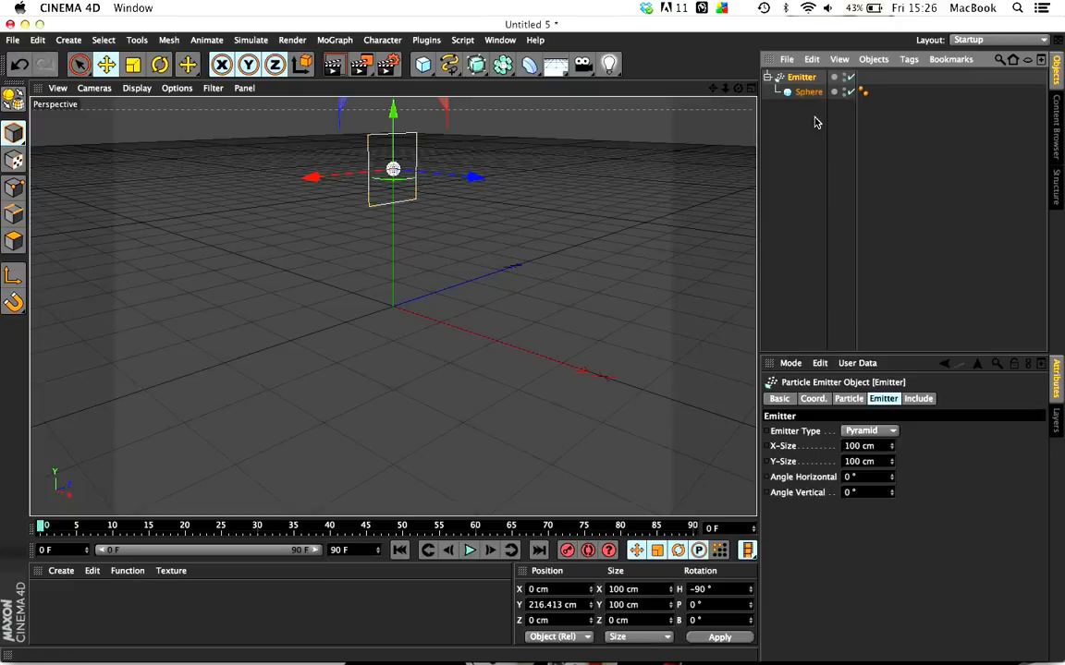
left_click(847, 398)
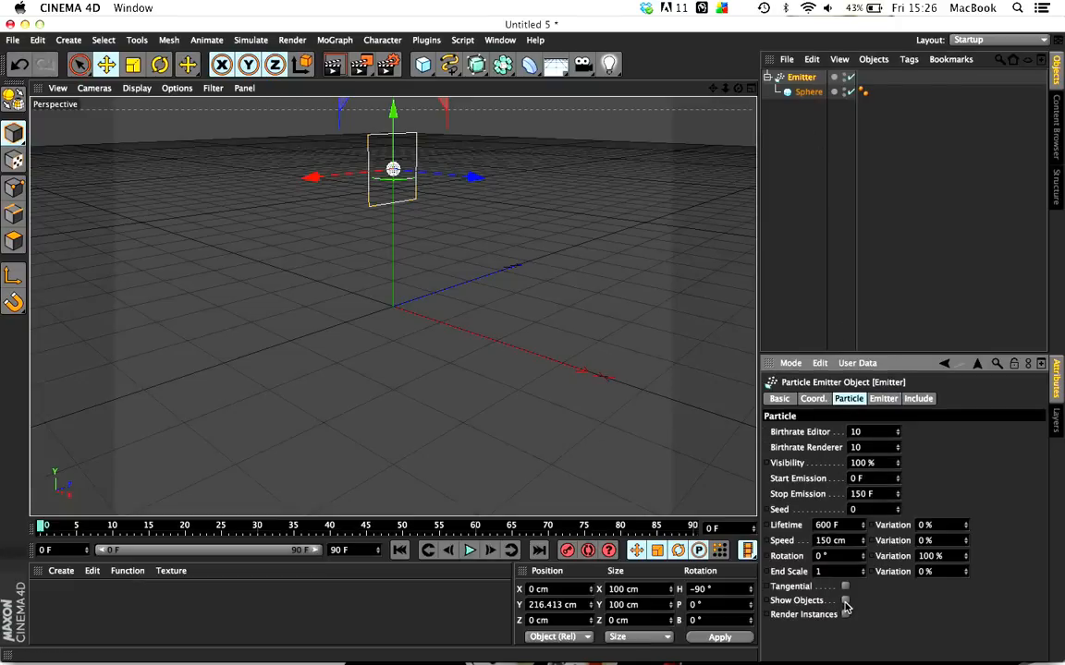
Enable Show Objects and set Birthrate Editor and Birthrate Renderer to 50.
left_click(844, 600)
type("3")
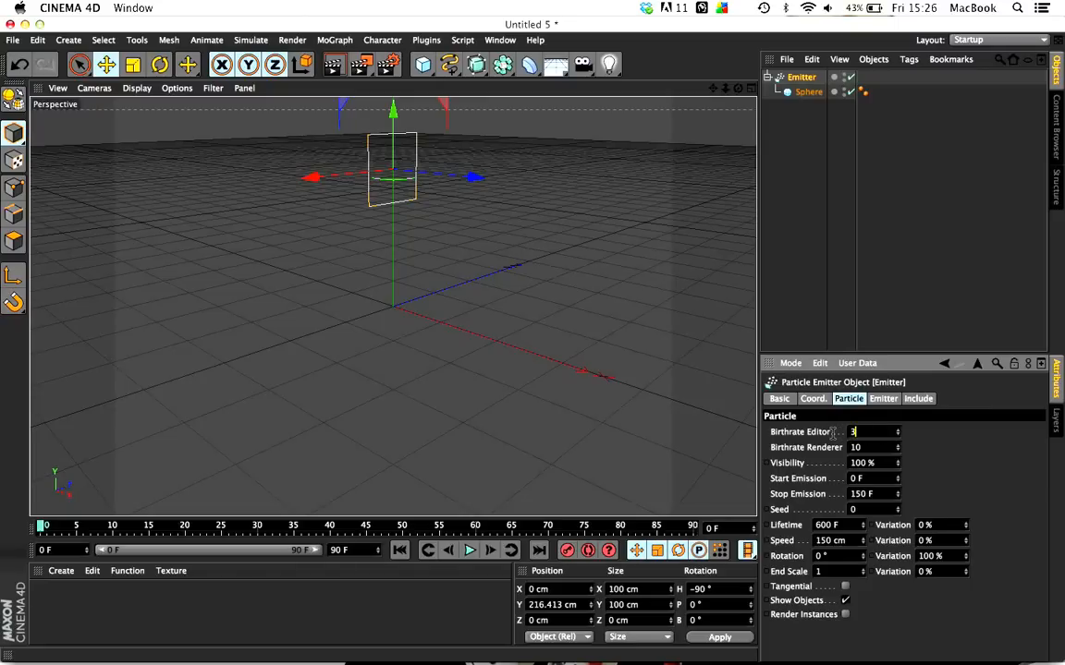
type("5")
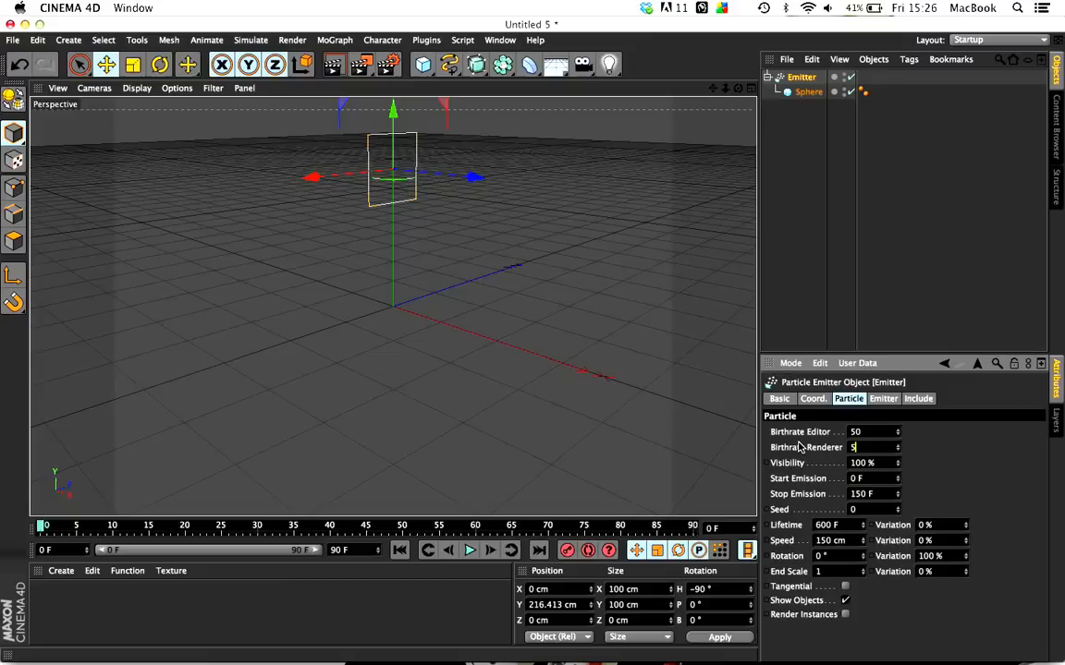
type("0")
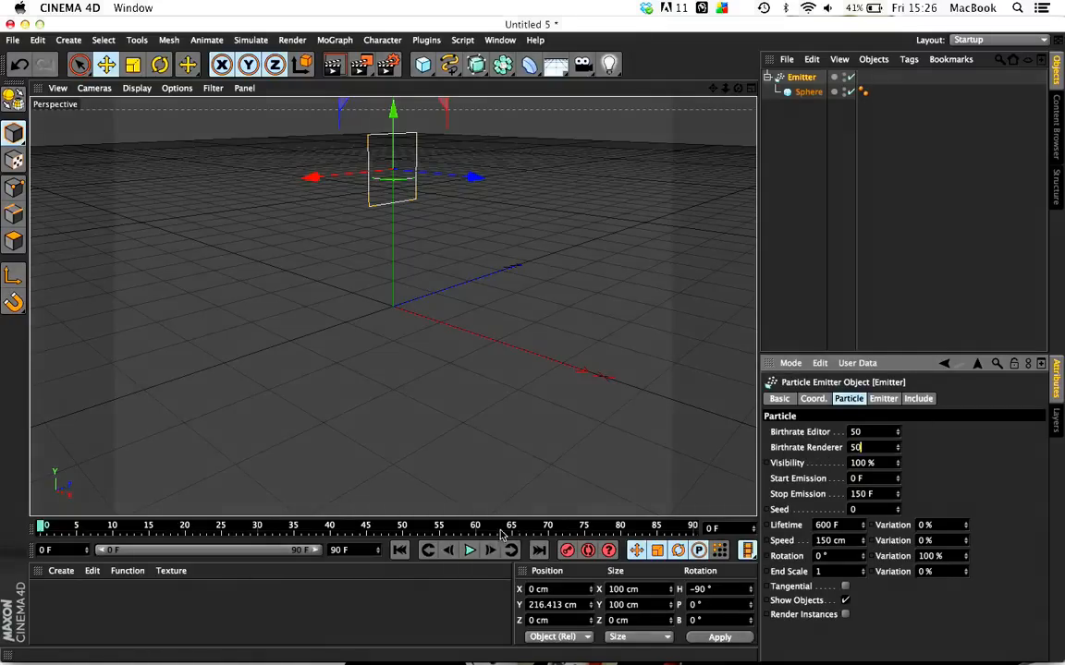
Play the timeline to preview the sideways stream of sphere particles.
left_click(469, 550)
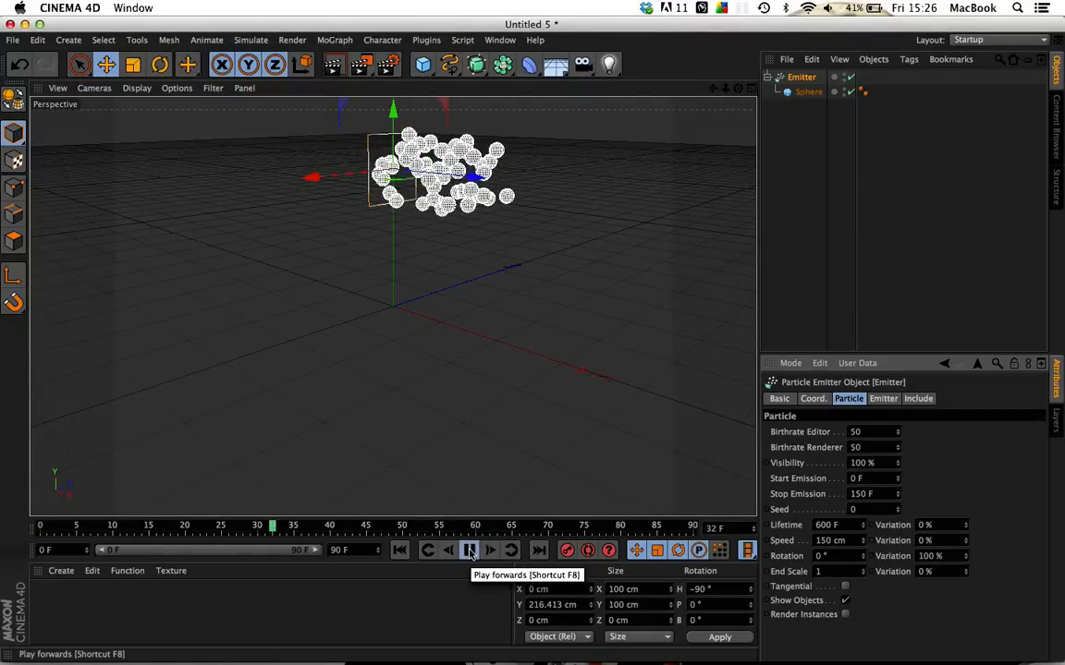
left_click(471, 550)
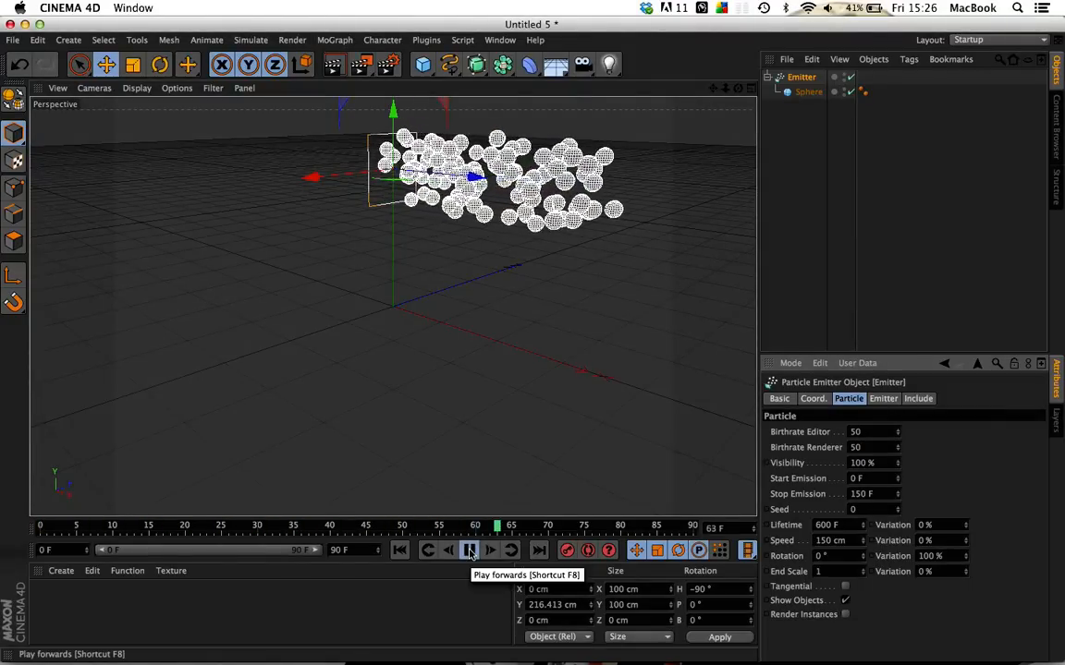
left_click(470, 550)
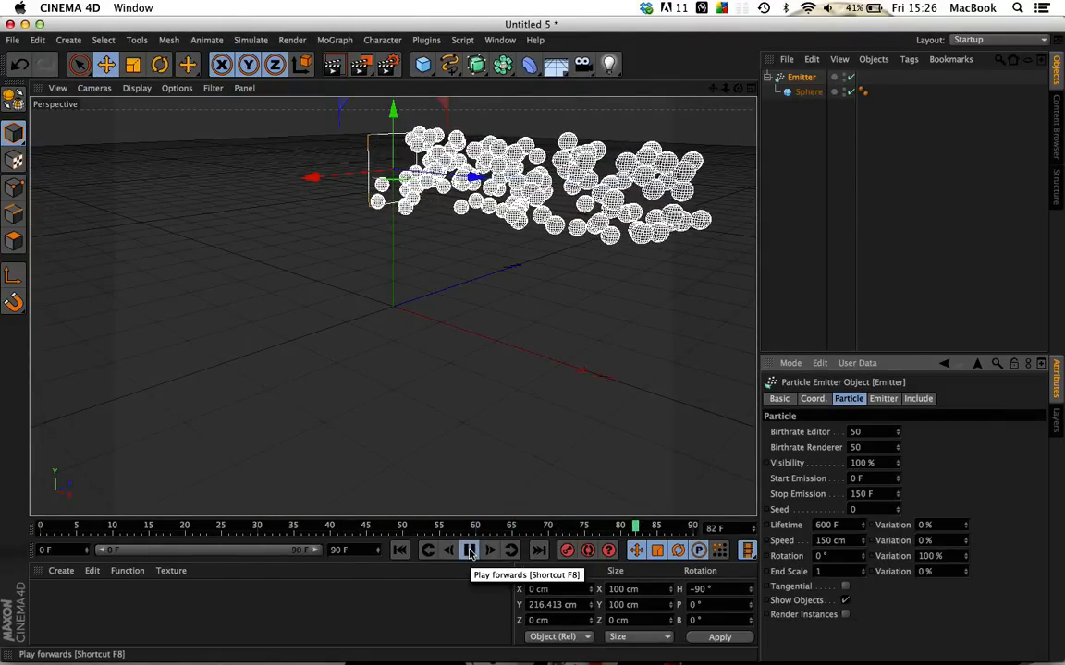
left_click(470, 550)
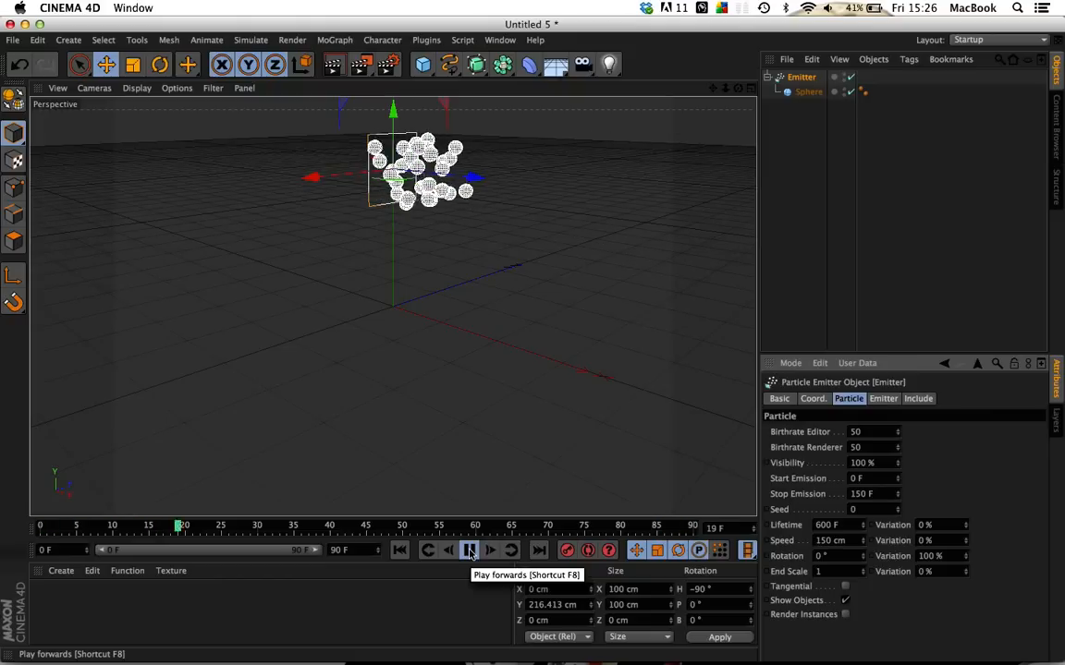
left_click(469, 550)
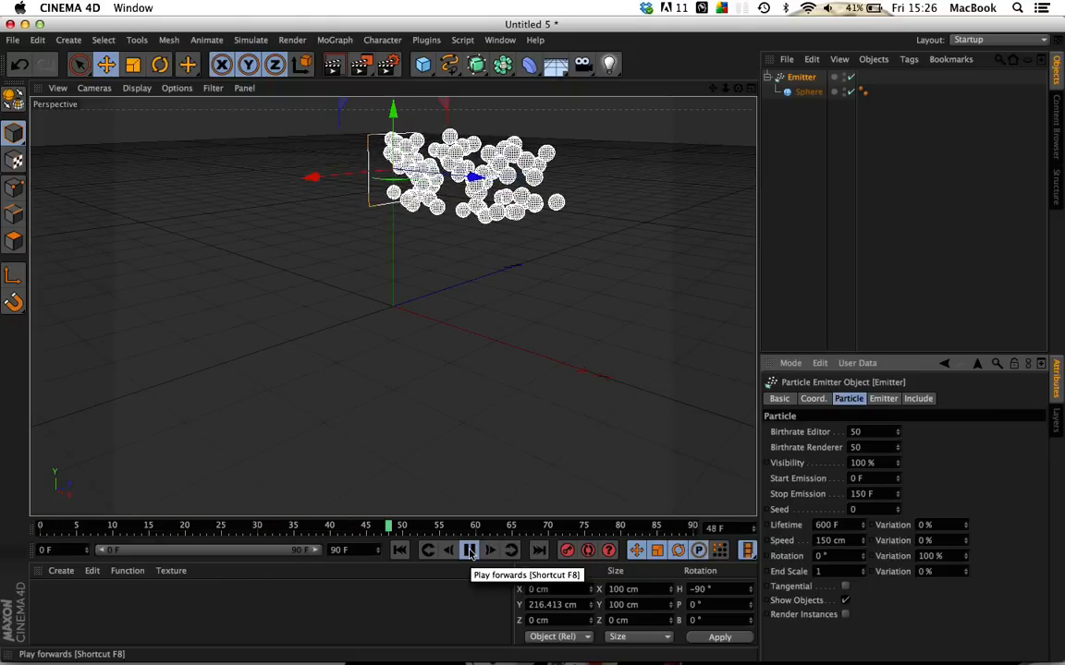
left_click(470, 550)
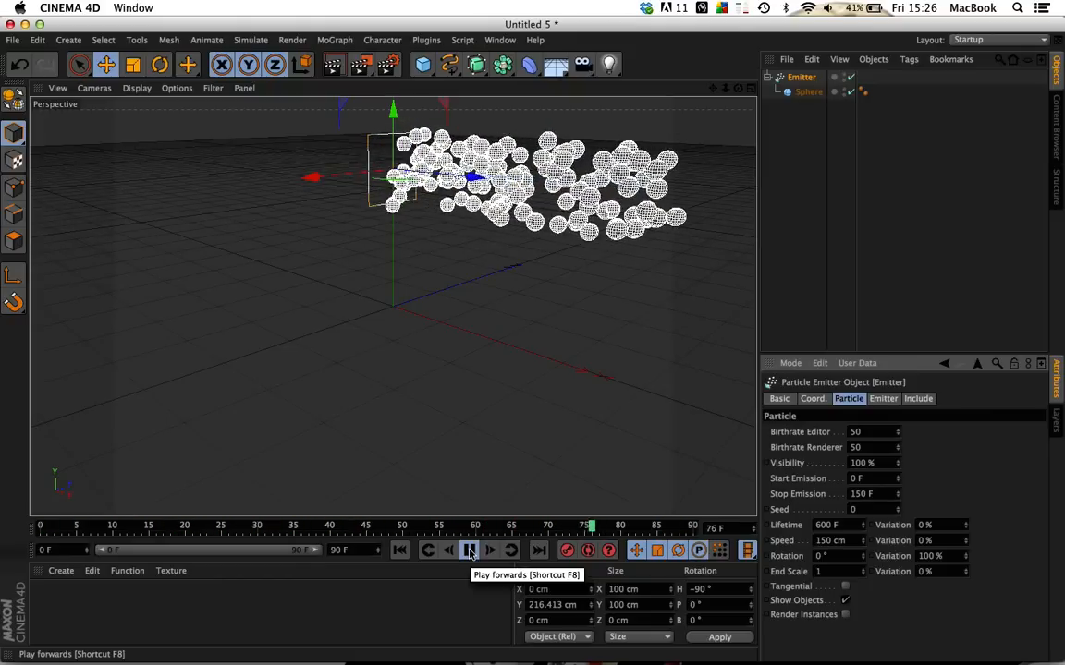
left_click(469, 549)
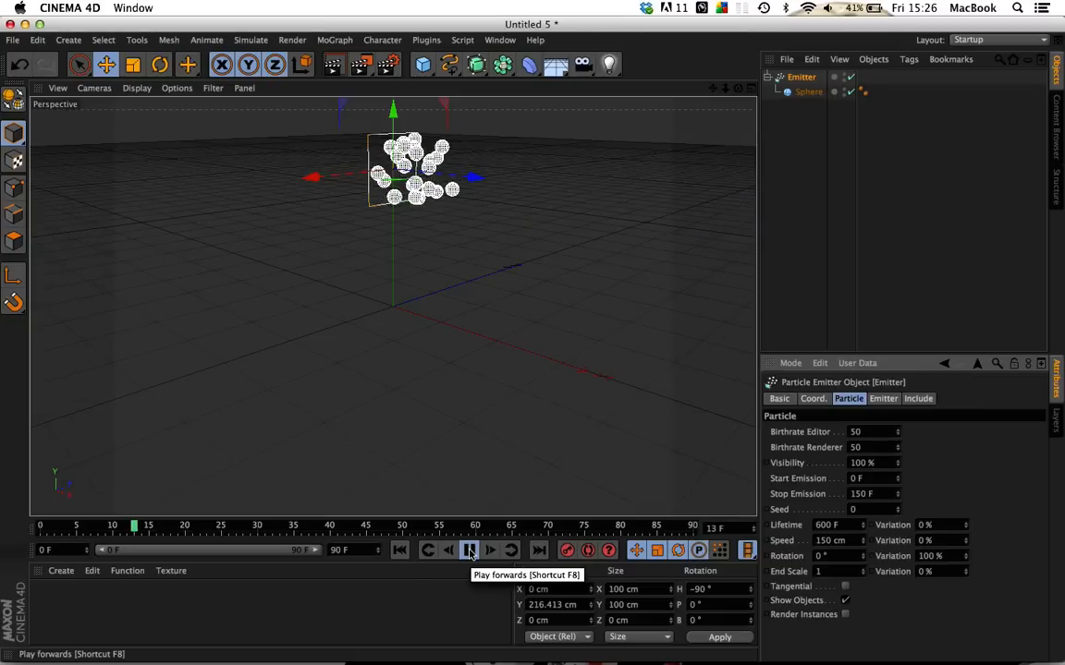
left_click(468, 550)
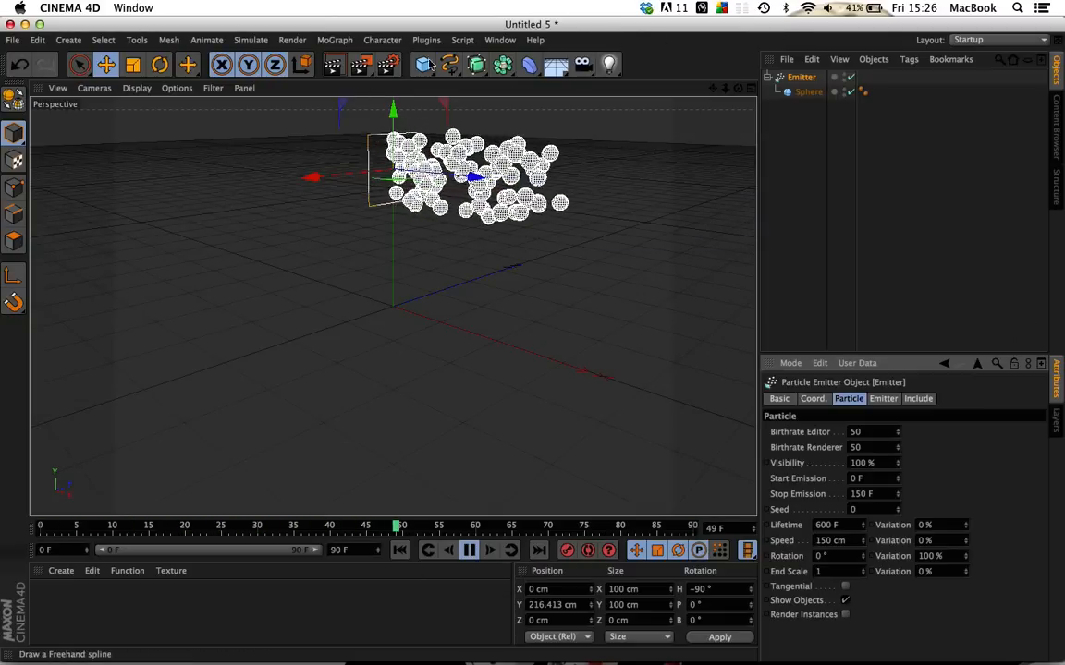
left_click(501, 64)
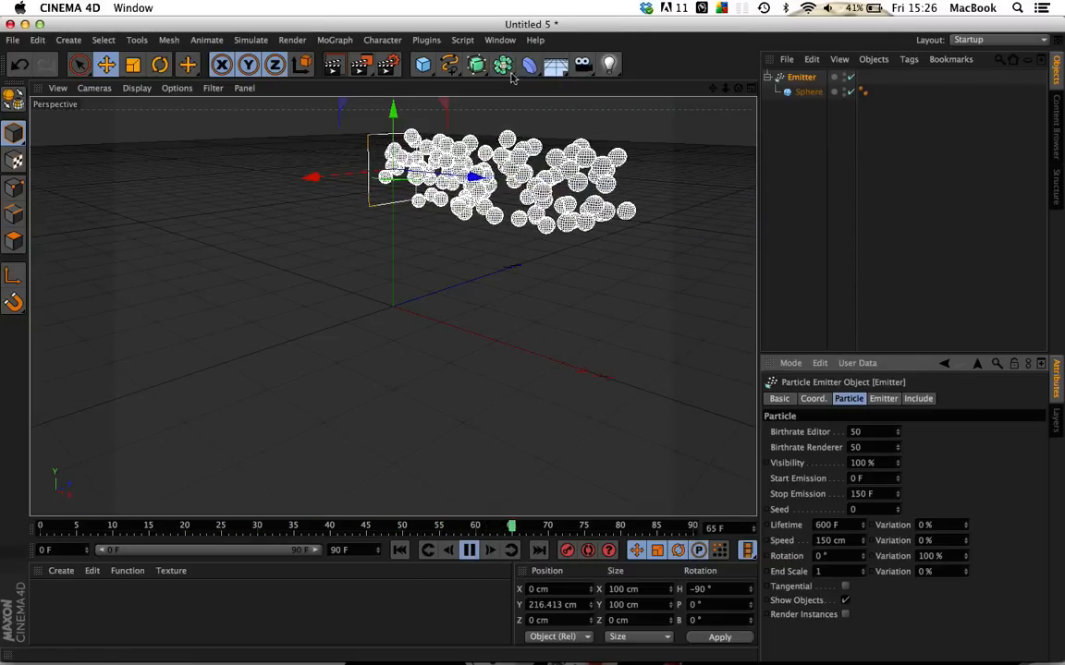
Add a Metaball generator and place the Emitter under it.
left_click(503, 64)
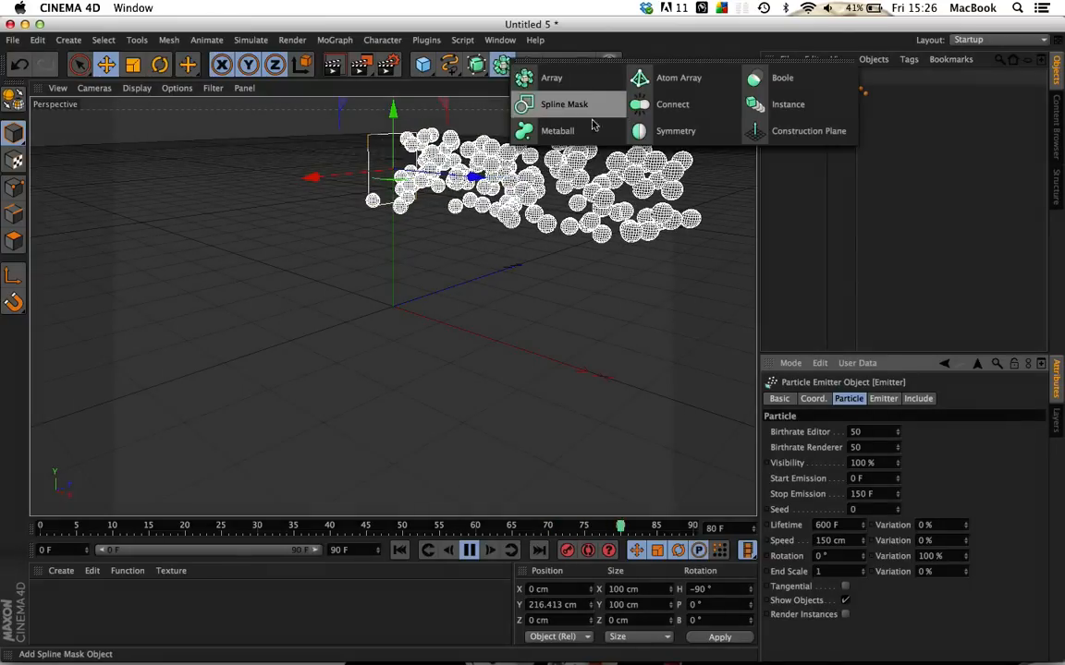
left_click(558, 131)
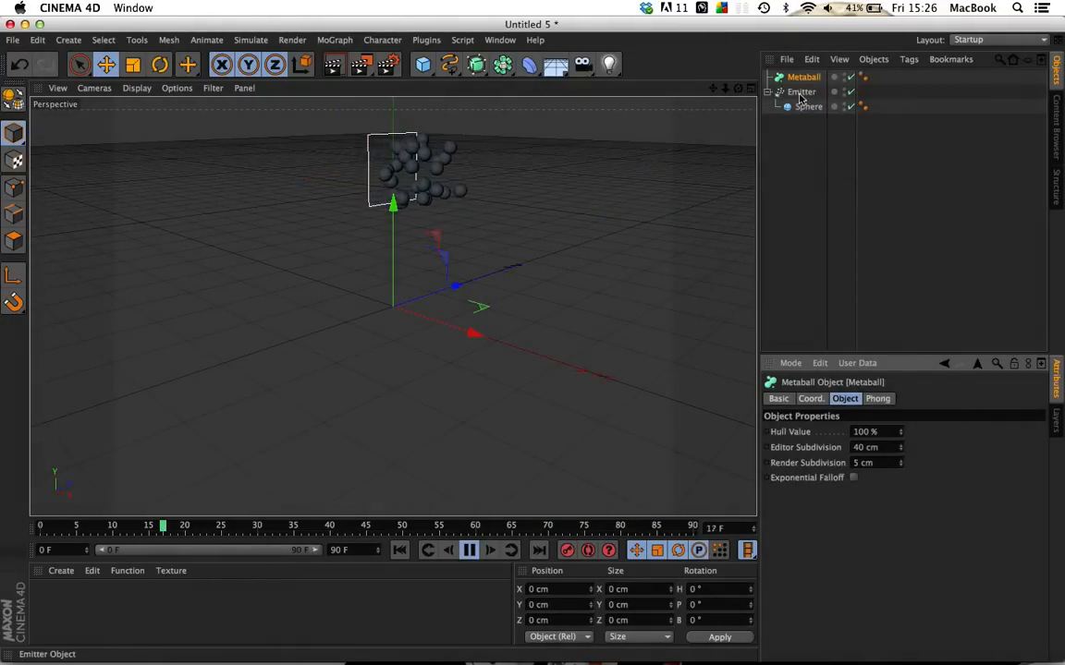
left_click(469, 550)
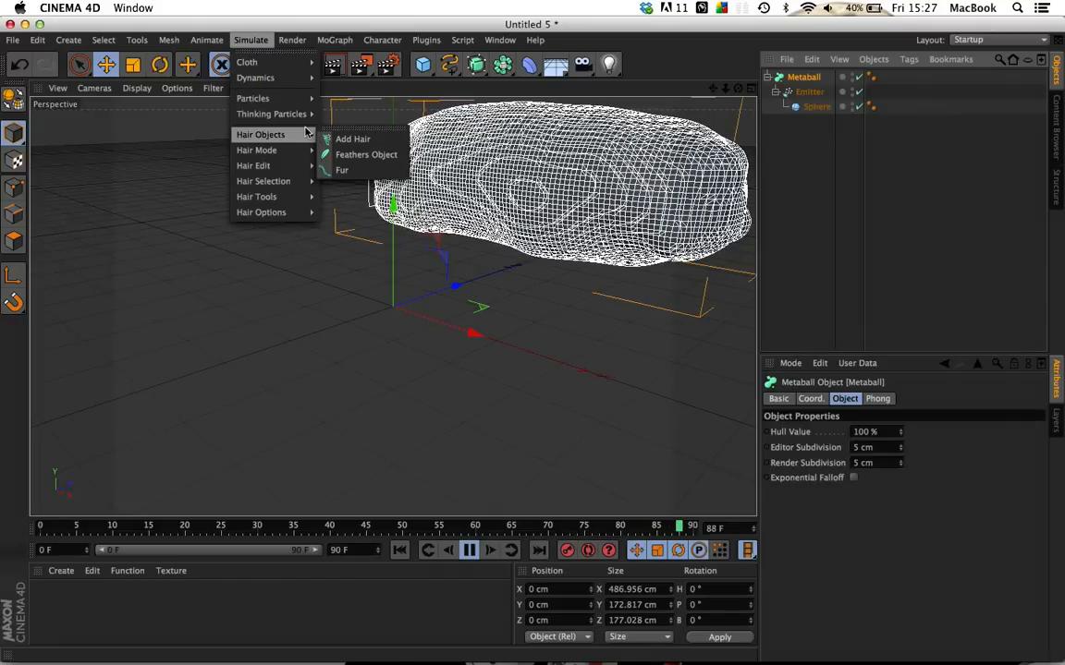
mouse_move(252, 165)
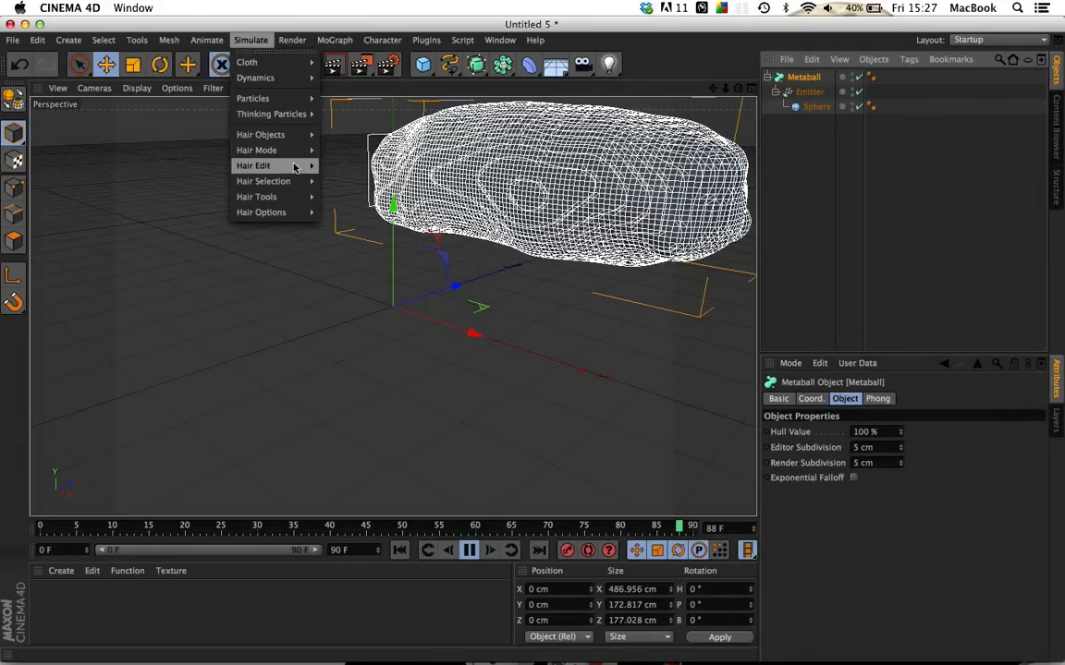
mouse_move(253, 98)
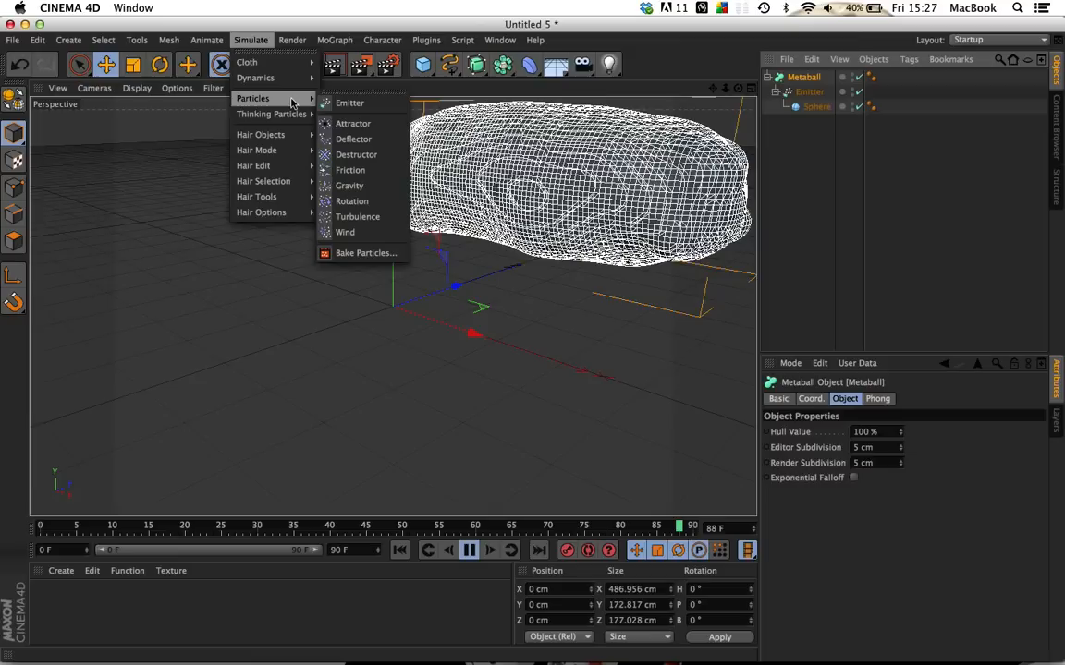
mouse_move(353, 123)
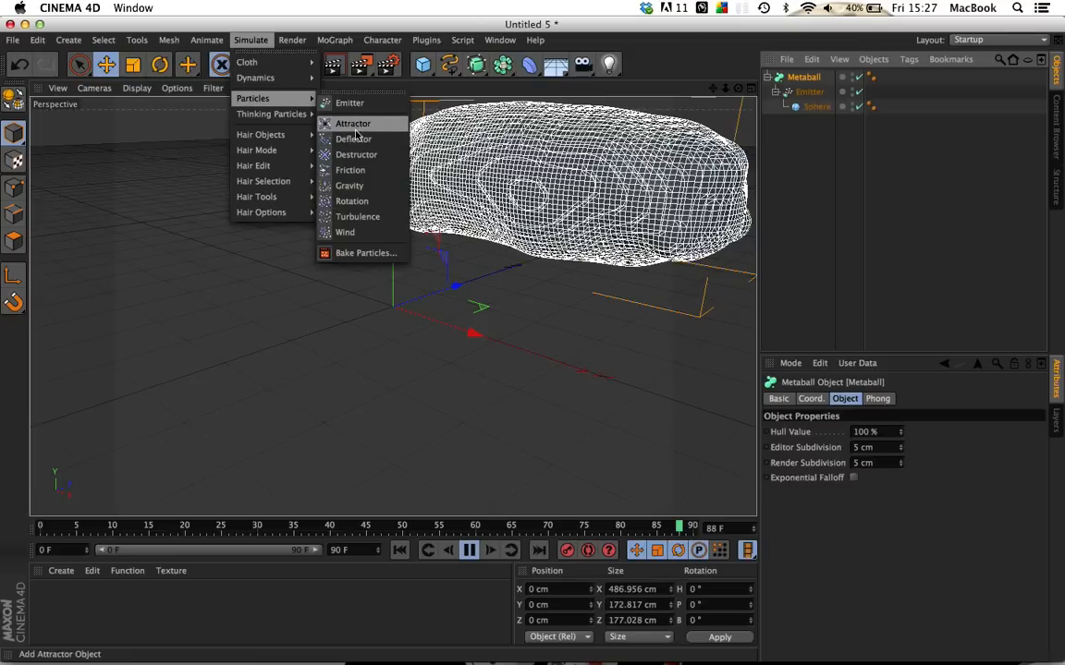
Add a Gravity force and play the timeline to watch the metaball stream fall.
left_click(350, 185)
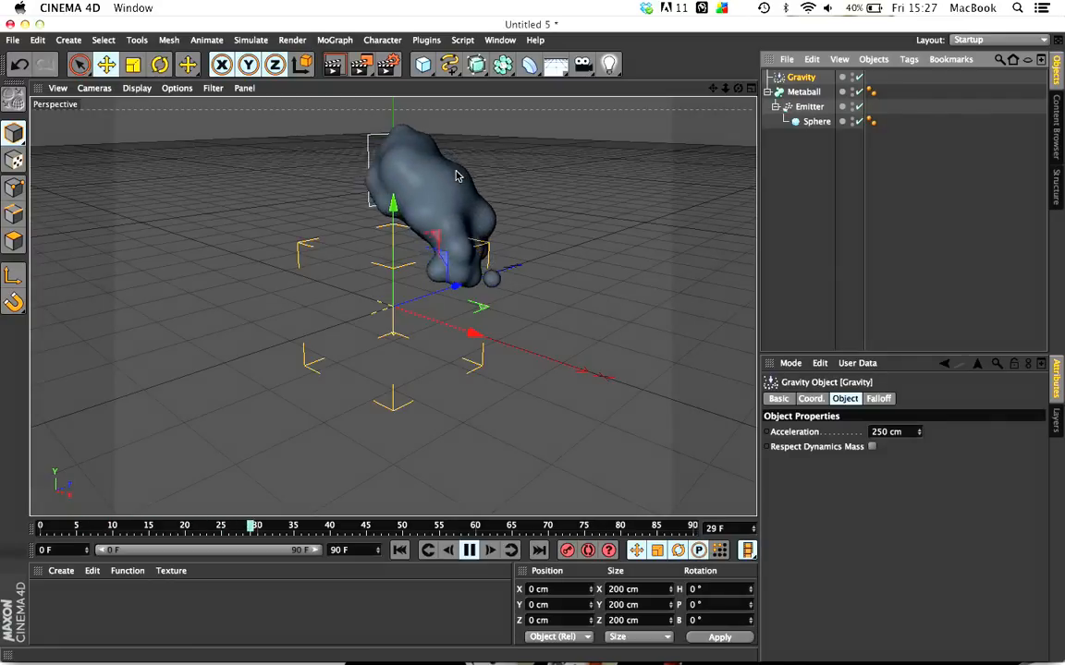
left_click(468, 550)
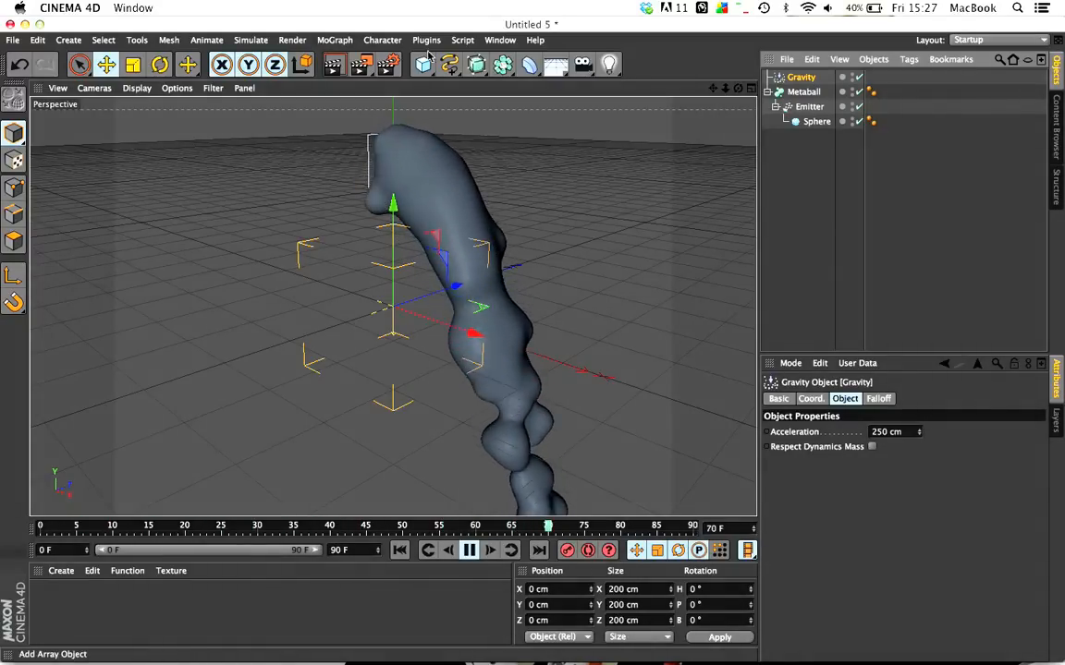
left_click(159, 64)
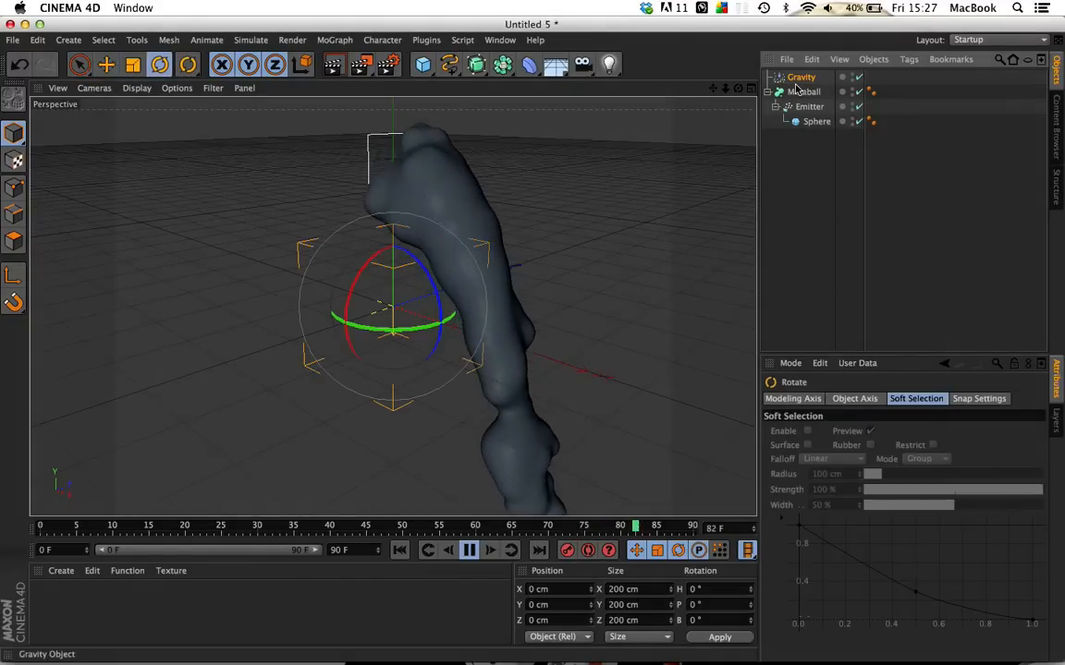
Rotate the Metaball about 90° on B and lift it upward.
left_click(804, 90)
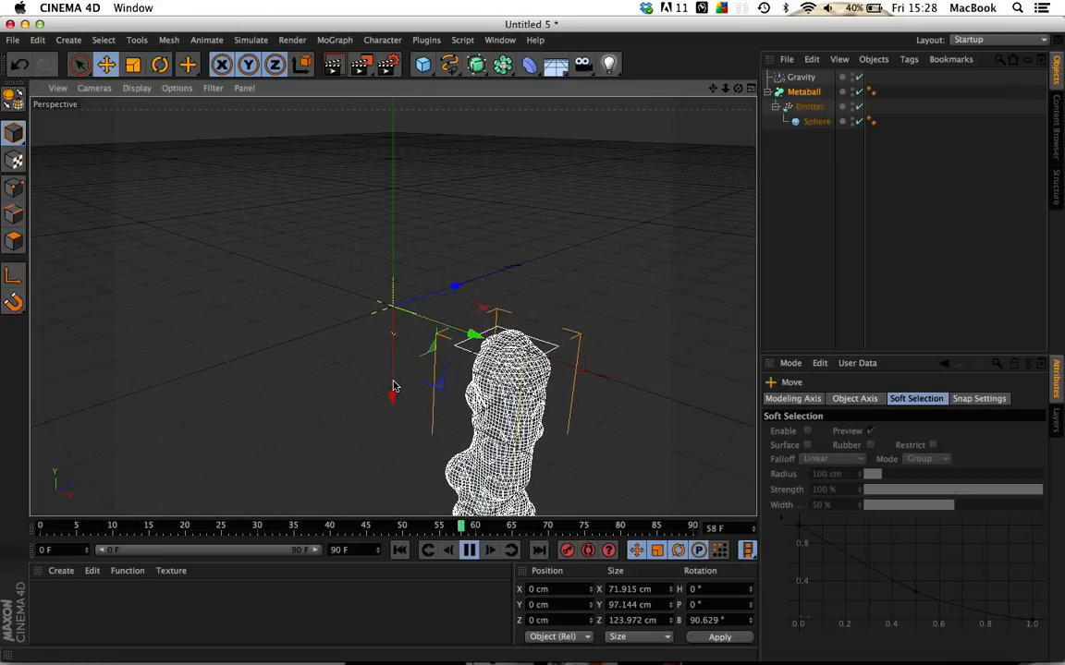
left_click(468, 550)
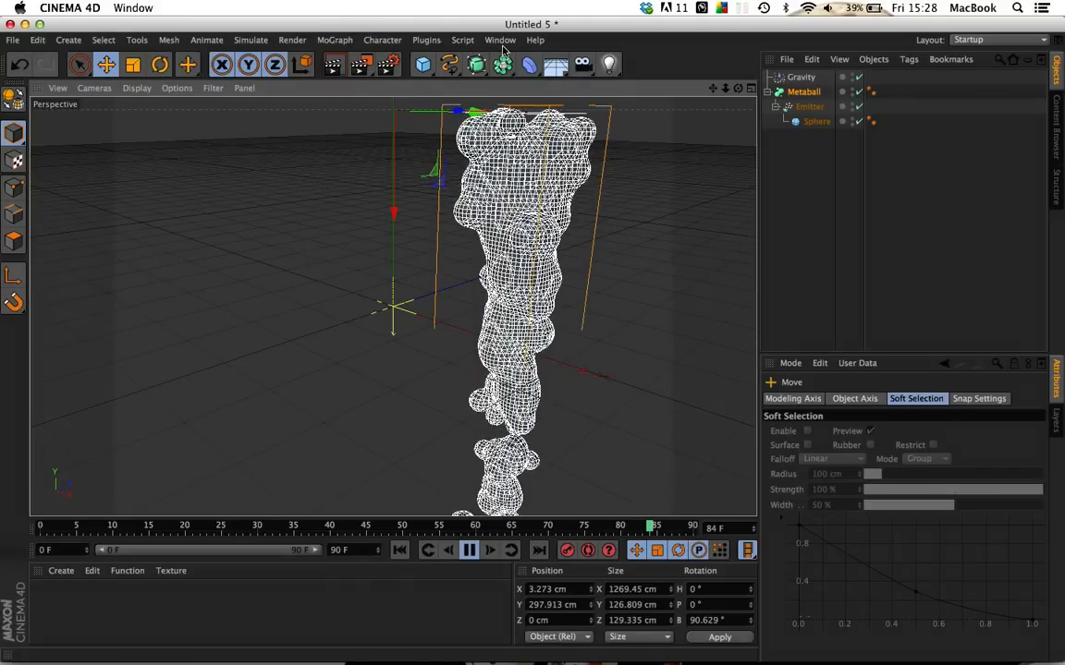
left_click(500, 40)
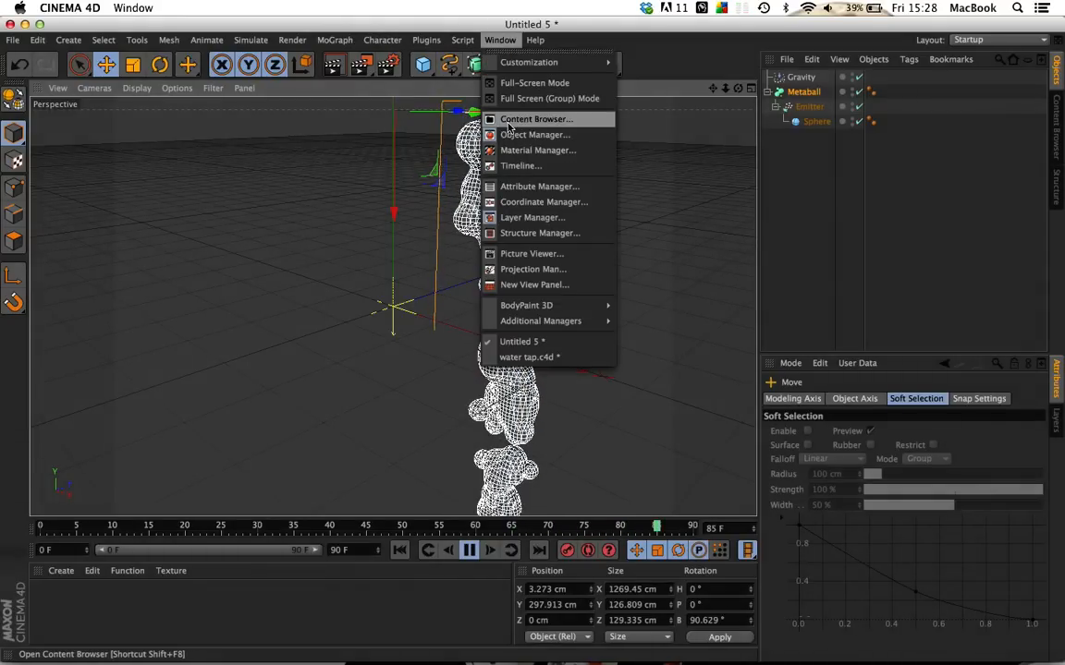
Open the Content Browser and browse to the Liquid materials folder.
left_click(536, 119)
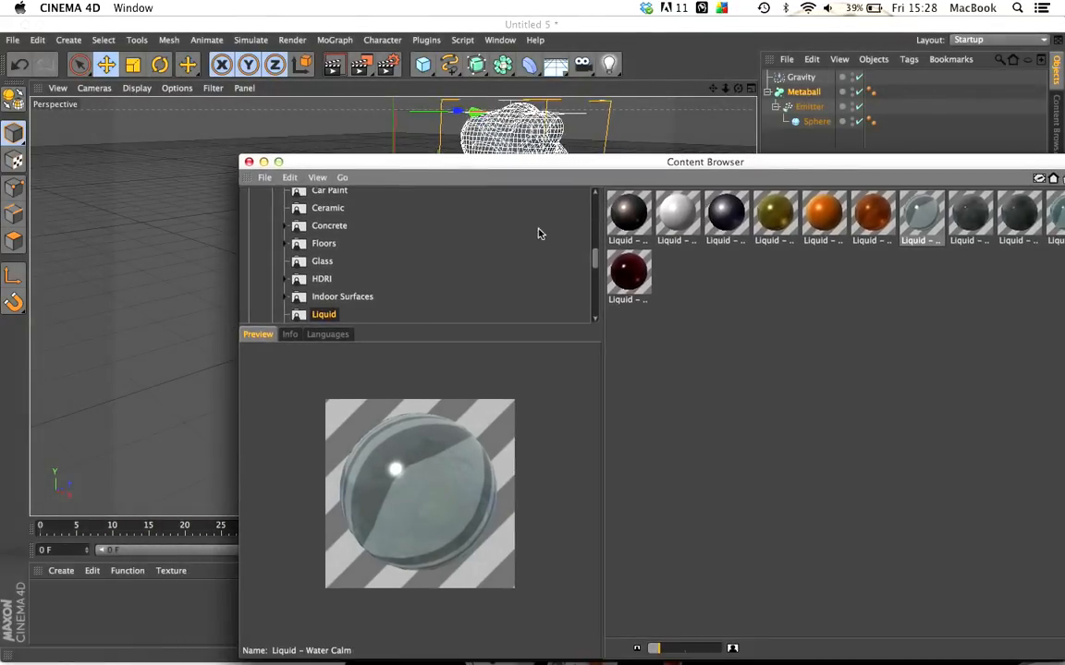
scroll("up", 3)
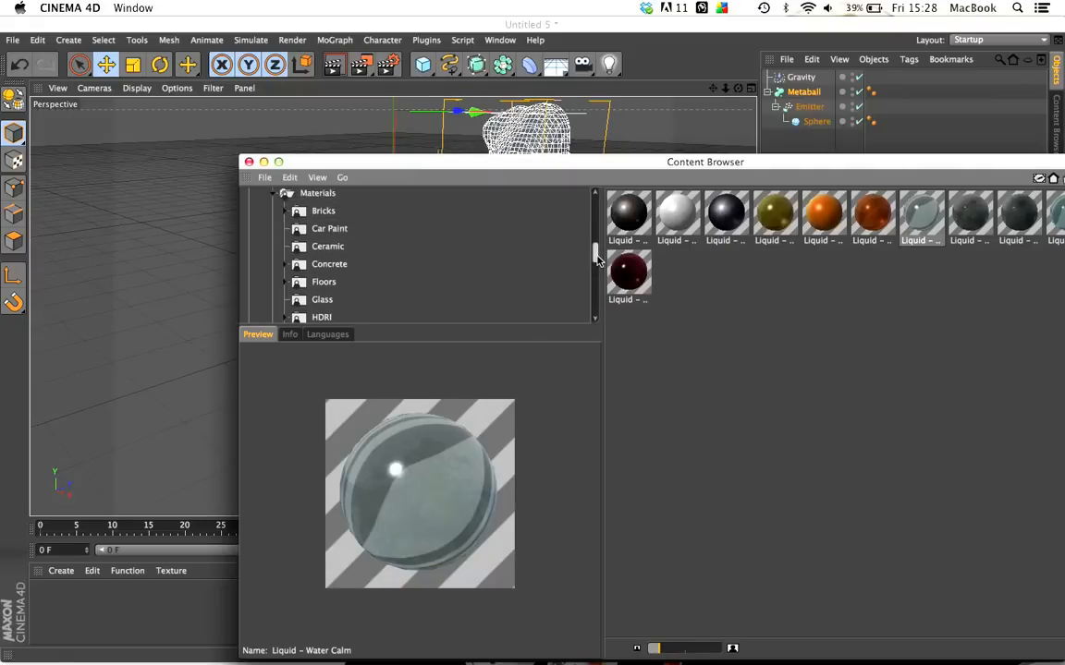
scroll("up", 3)
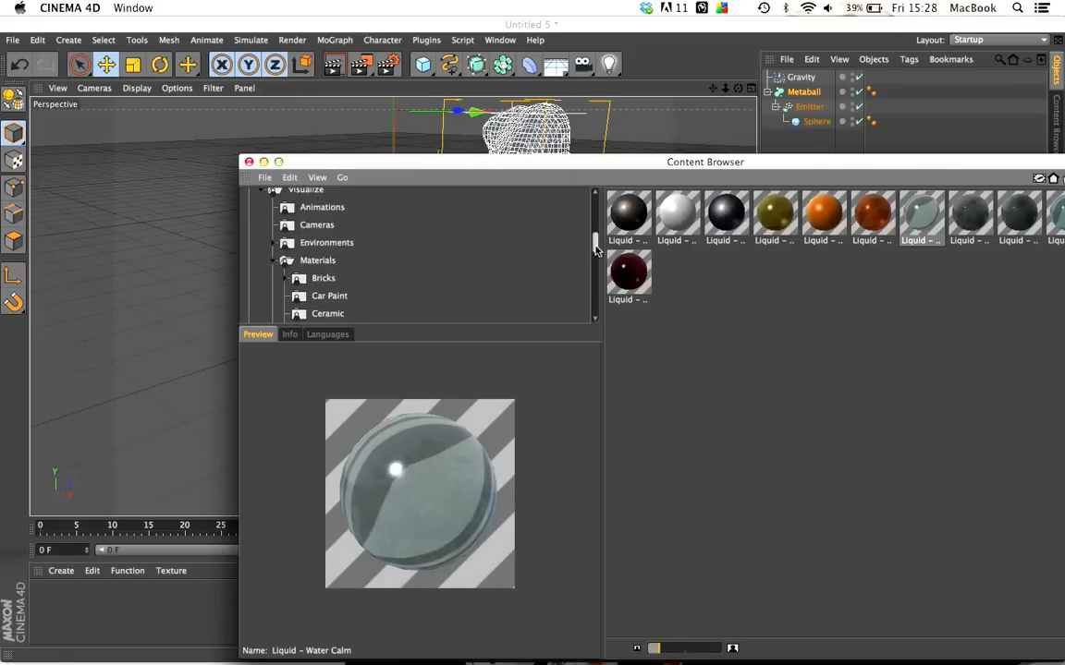
scroll("up", 3)
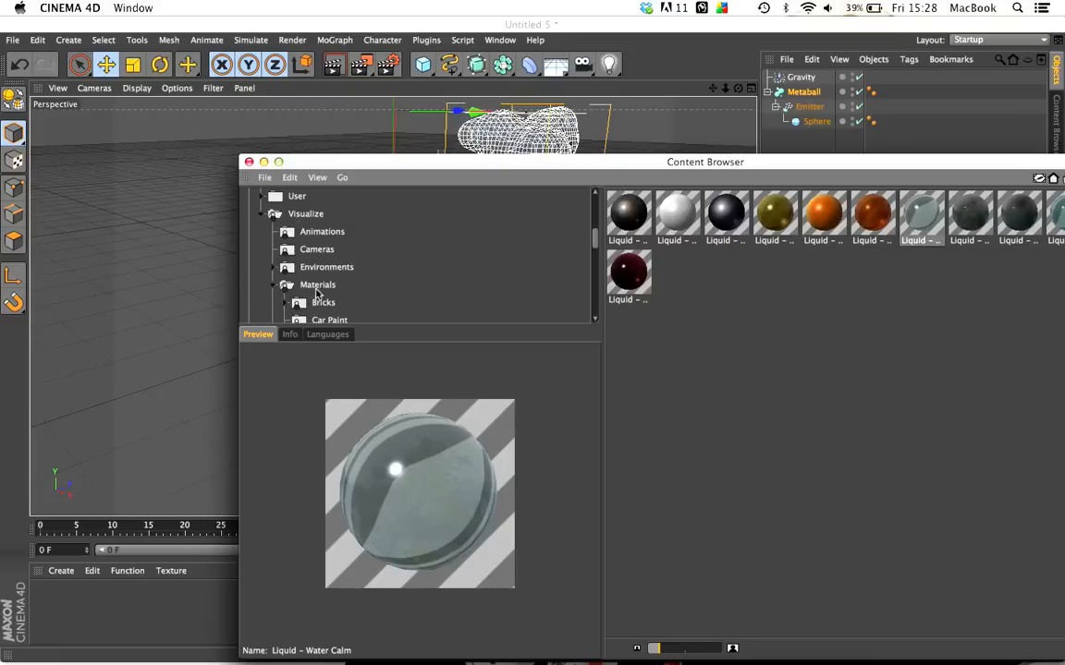
scroll("down", 3)
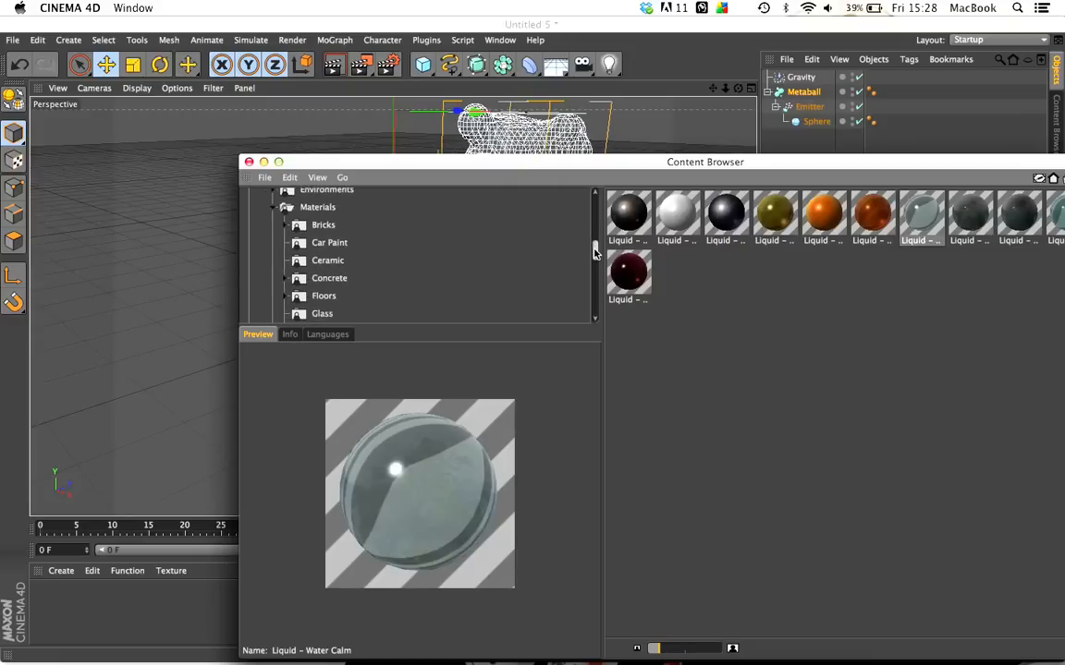
scroll("up", 3)
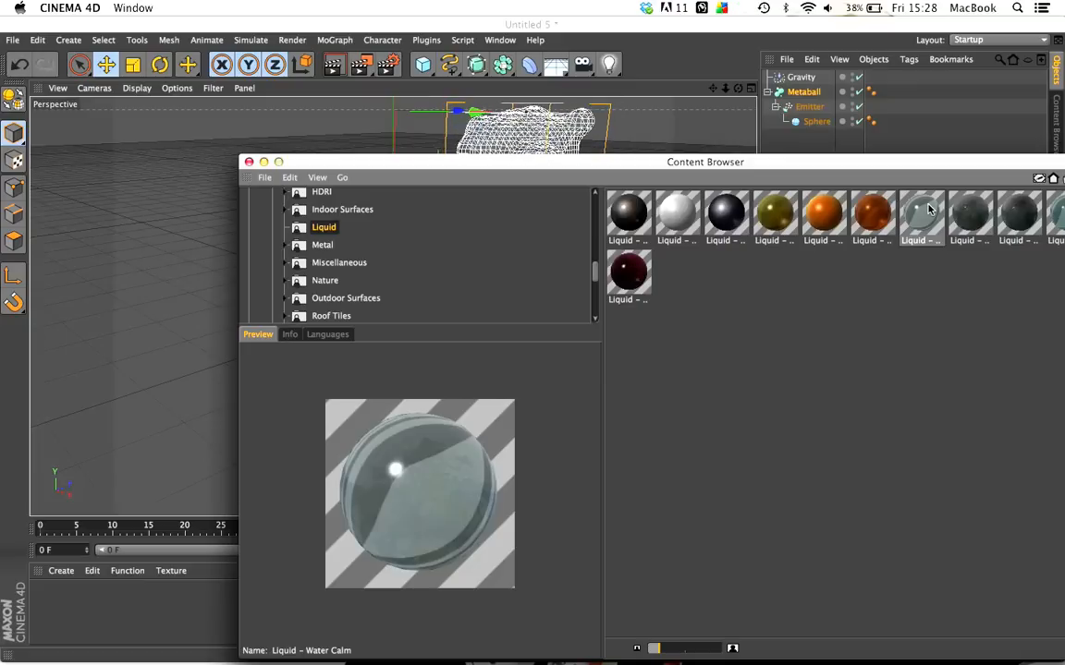
Preview the Water Calm, Water Lake and Water Pool presets, settling on Water Calm.
left_click(922, 214)
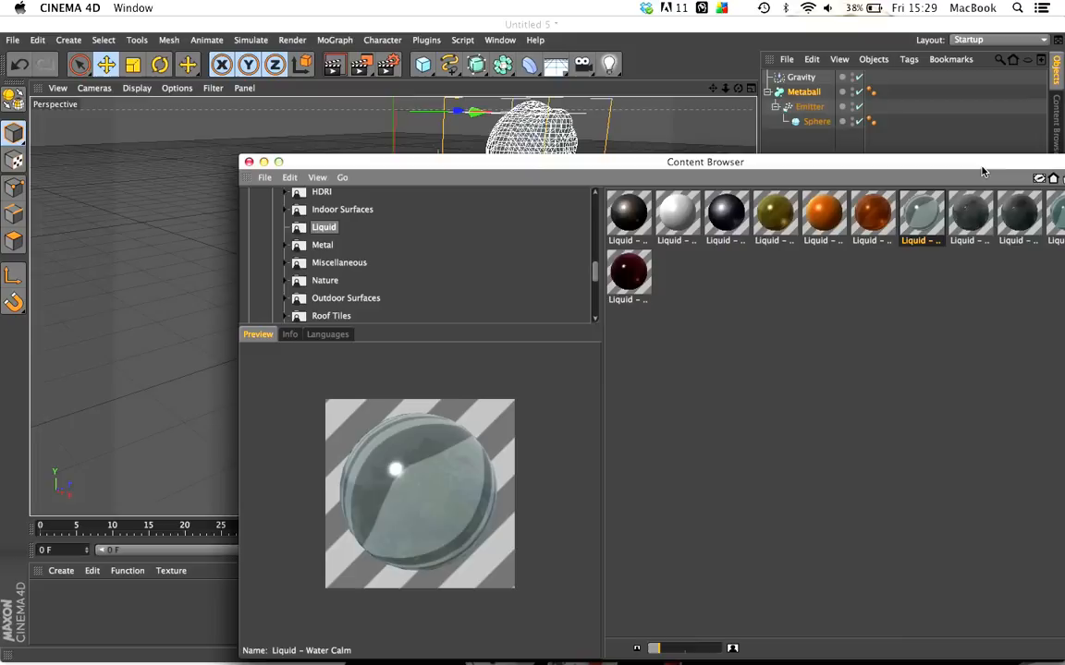
left_click(969, 219)
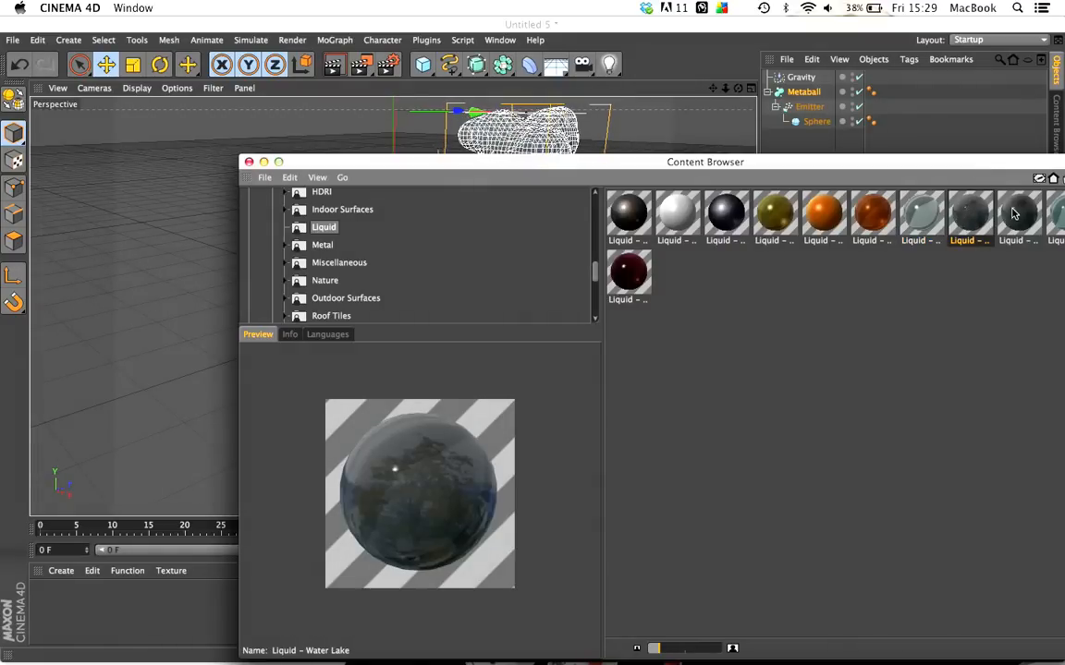
left_click(1056, 217)
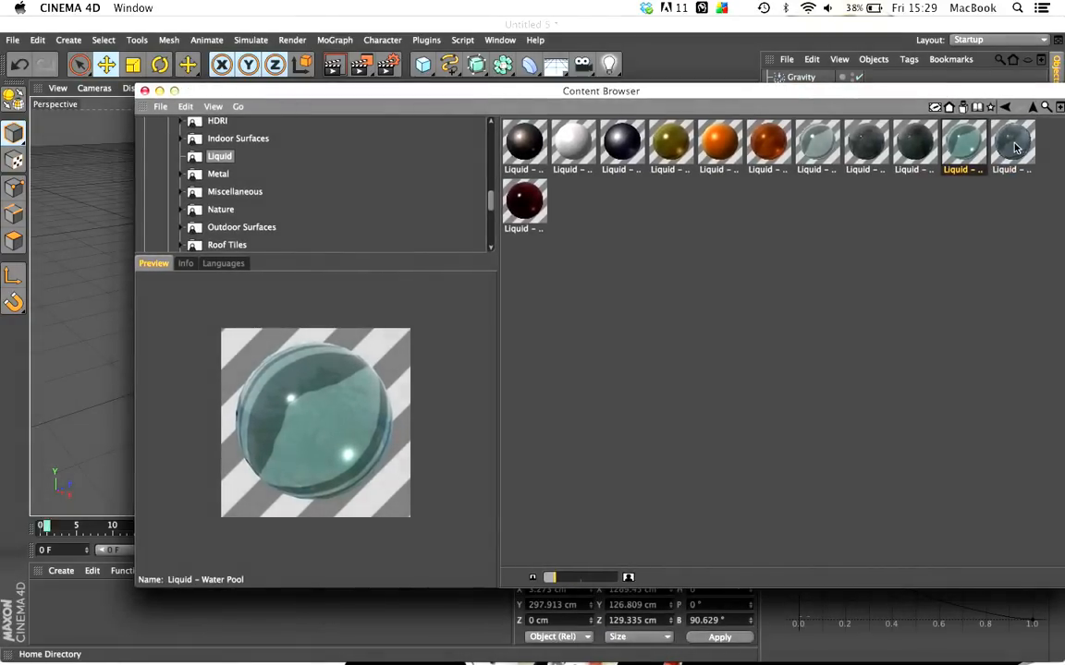
left_click(1012, 148)
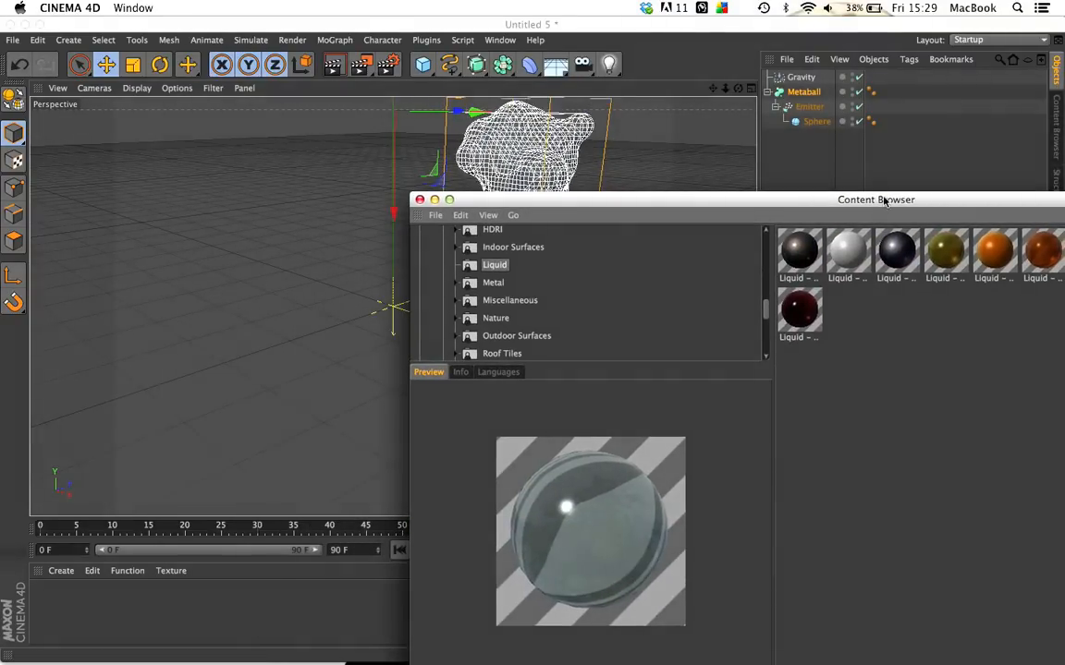
left_click_drag(876, 199, 693, 159)
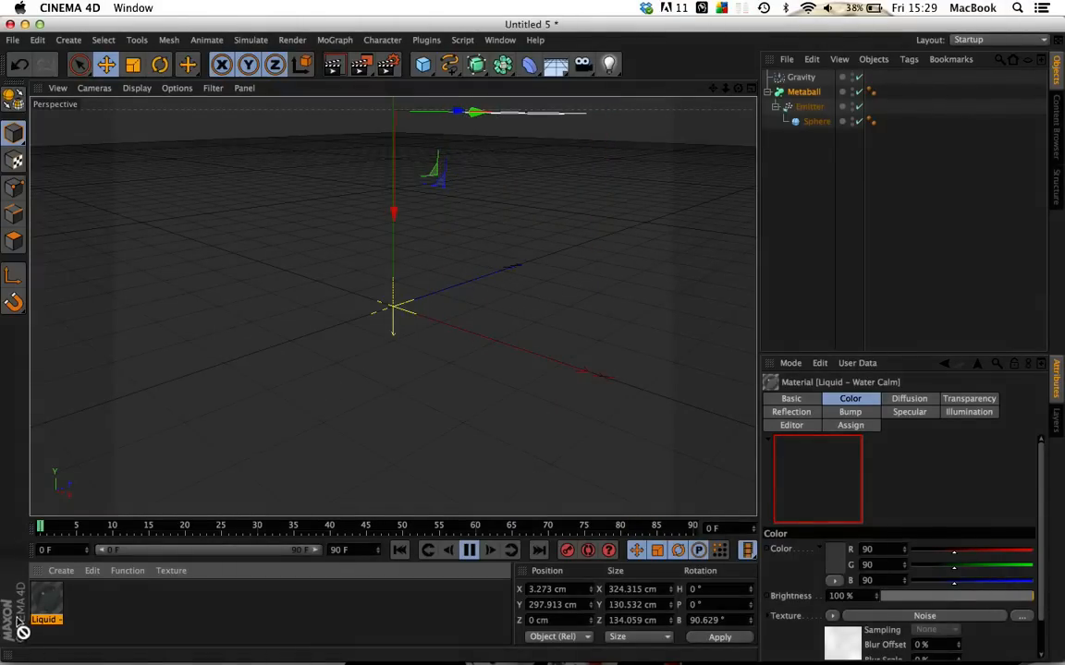
Assign Liquid – Water Calm to the Metaball as a texture tag.
left_click(469, 550)
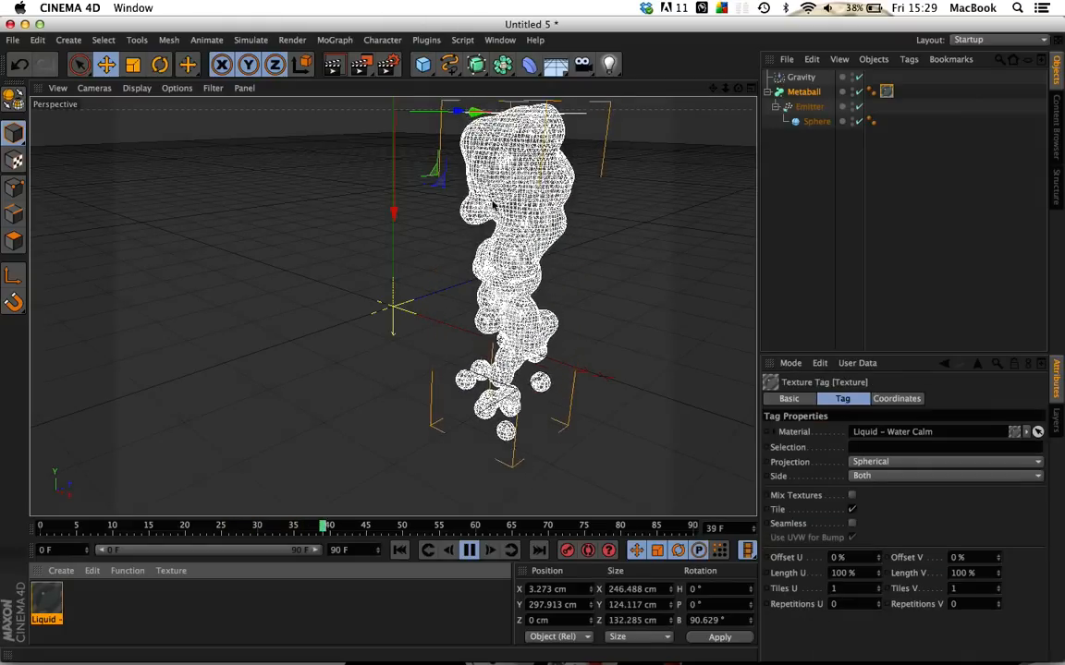
left_click(361, 63)
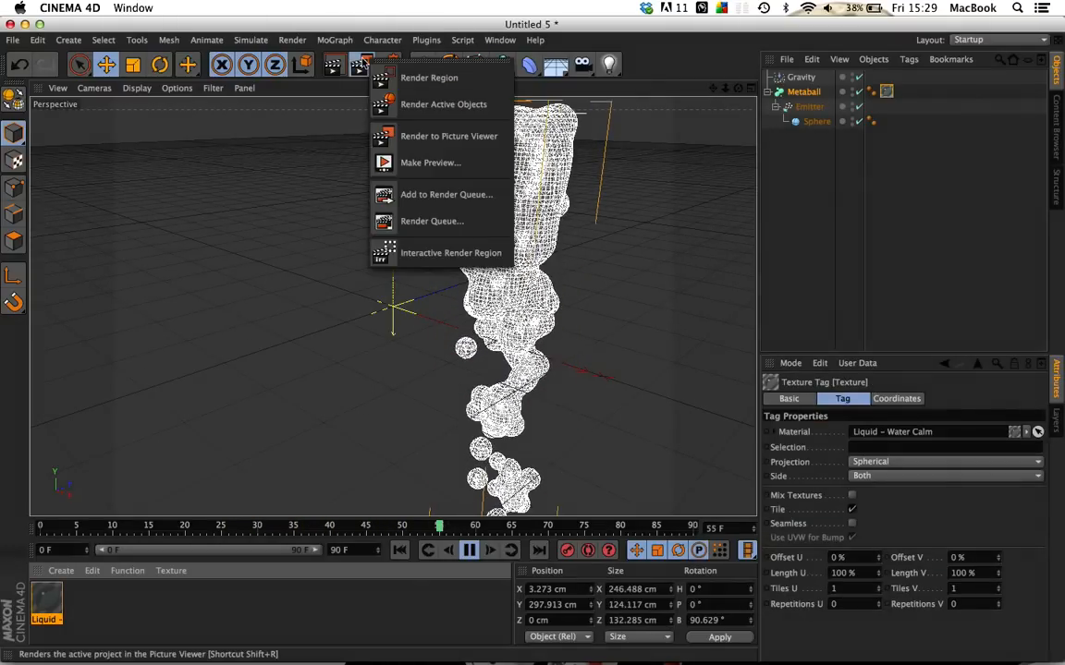
Render a full animation preview of the textured metaball liquid across all frames.
left_click(430, 161)
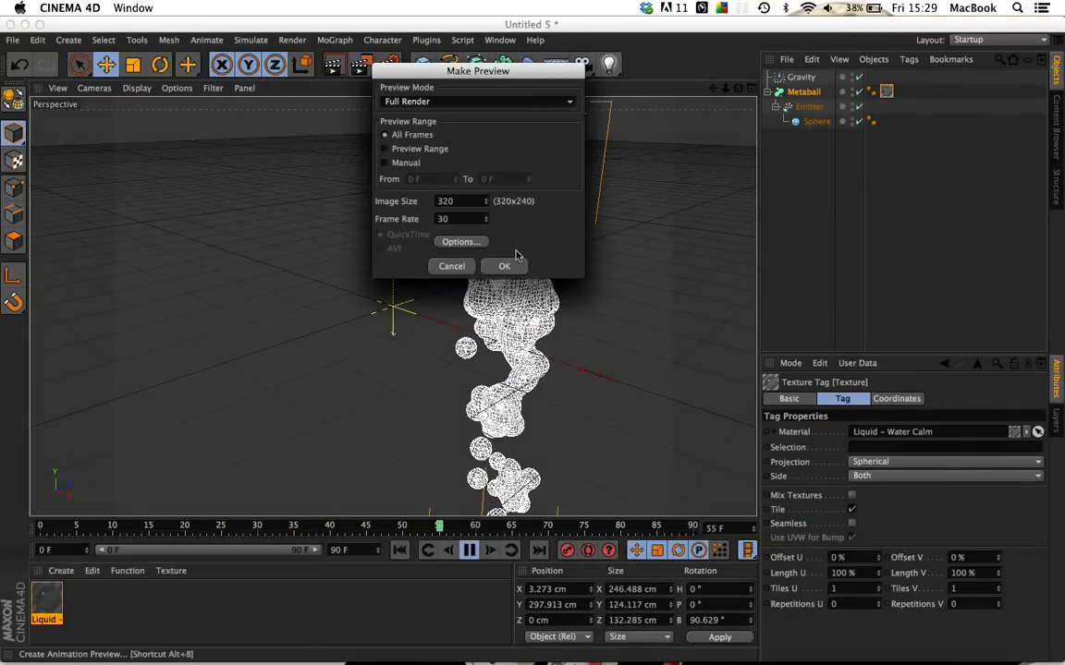
left_click(504, 266)
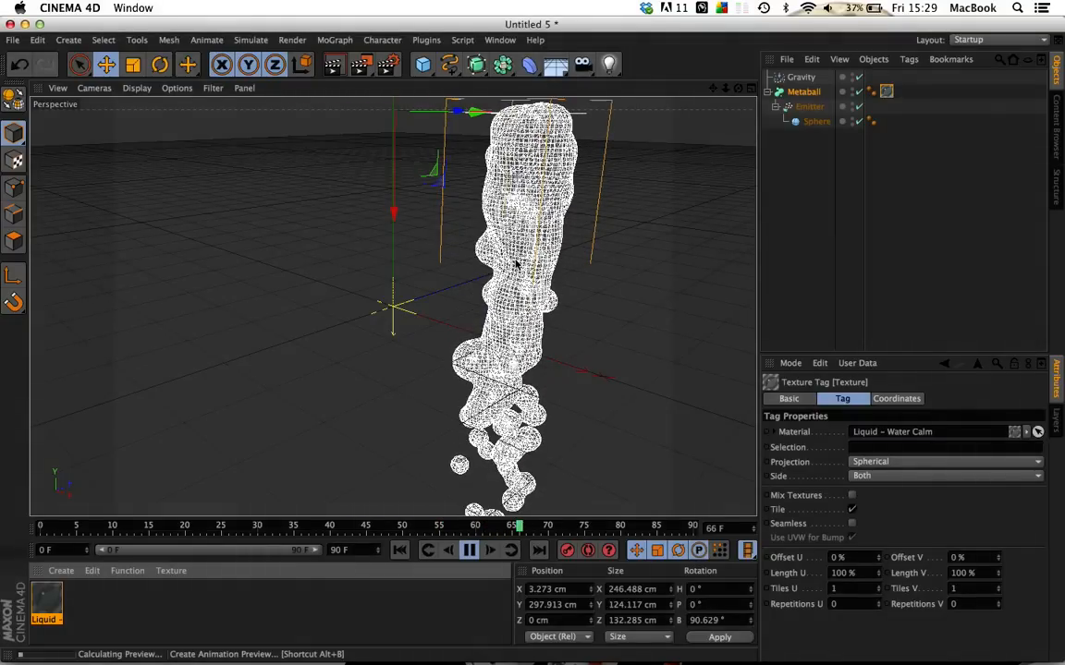
left_click(467, 549)
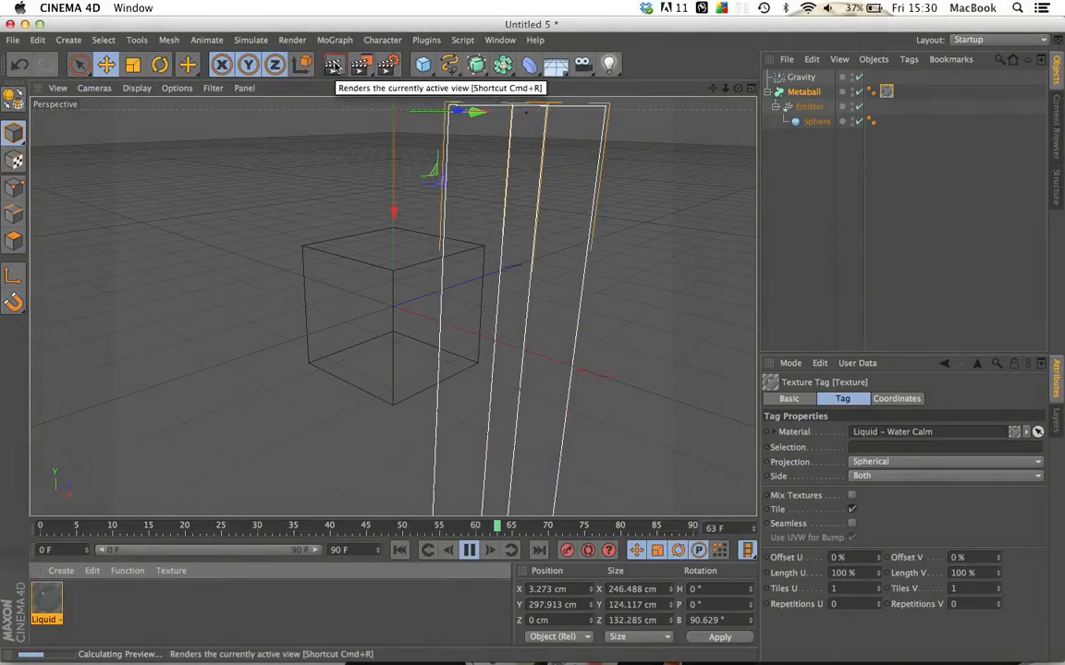
Render the current view to preview the metaball water stream.
left_click(361, 63)
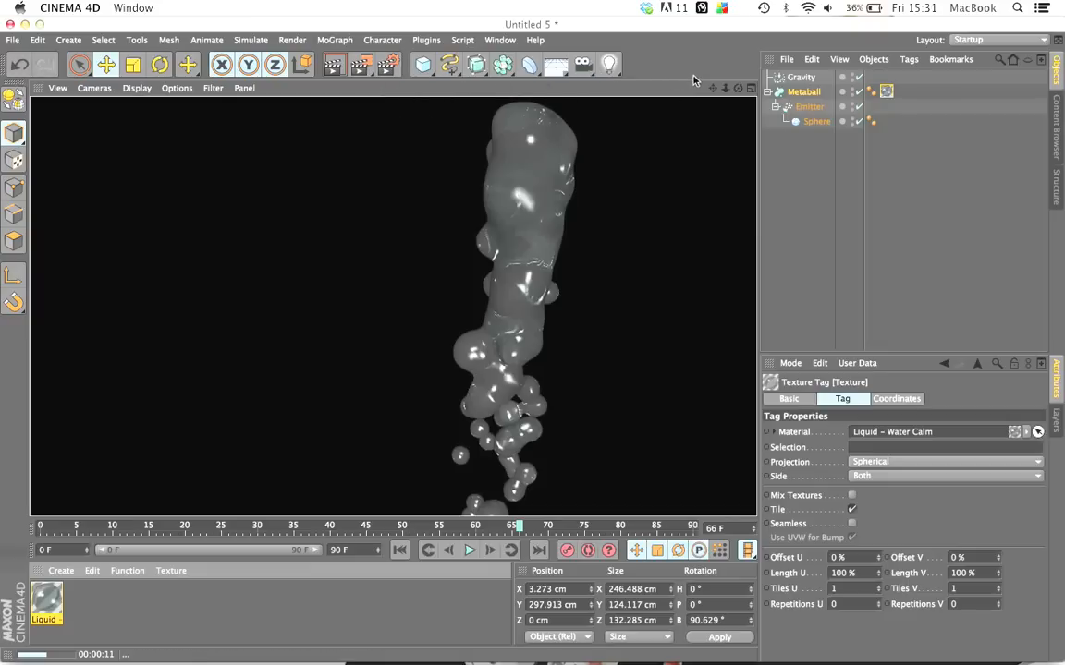
mouse_move(490, 220)
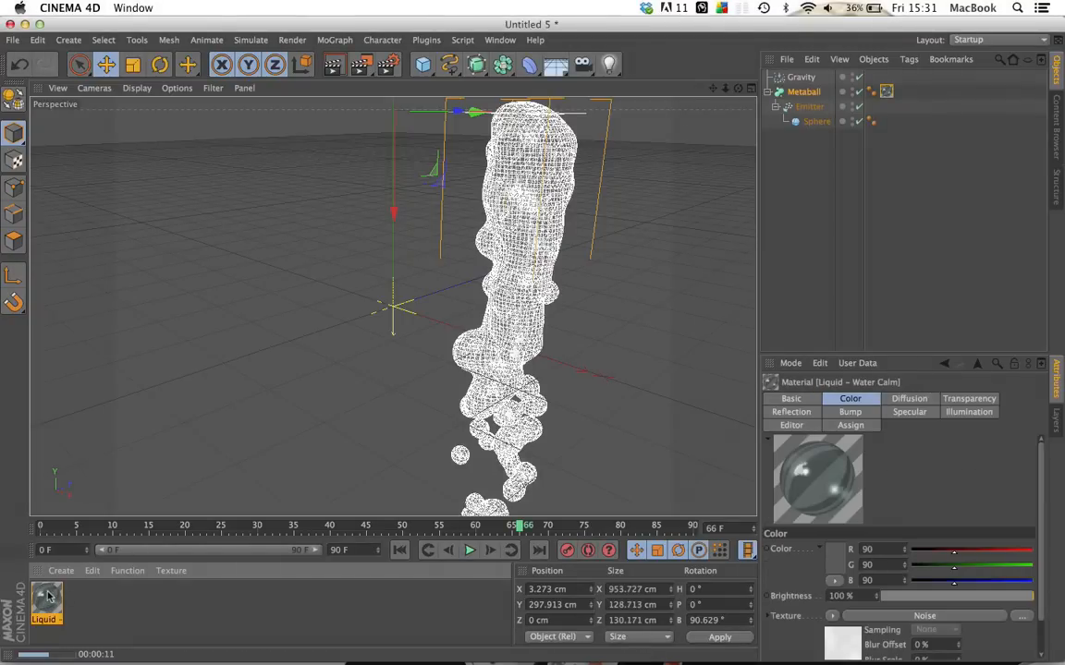
Open the Water Calm material's Transparency channel and set Brightness to 70%.
left_click(885, 92)
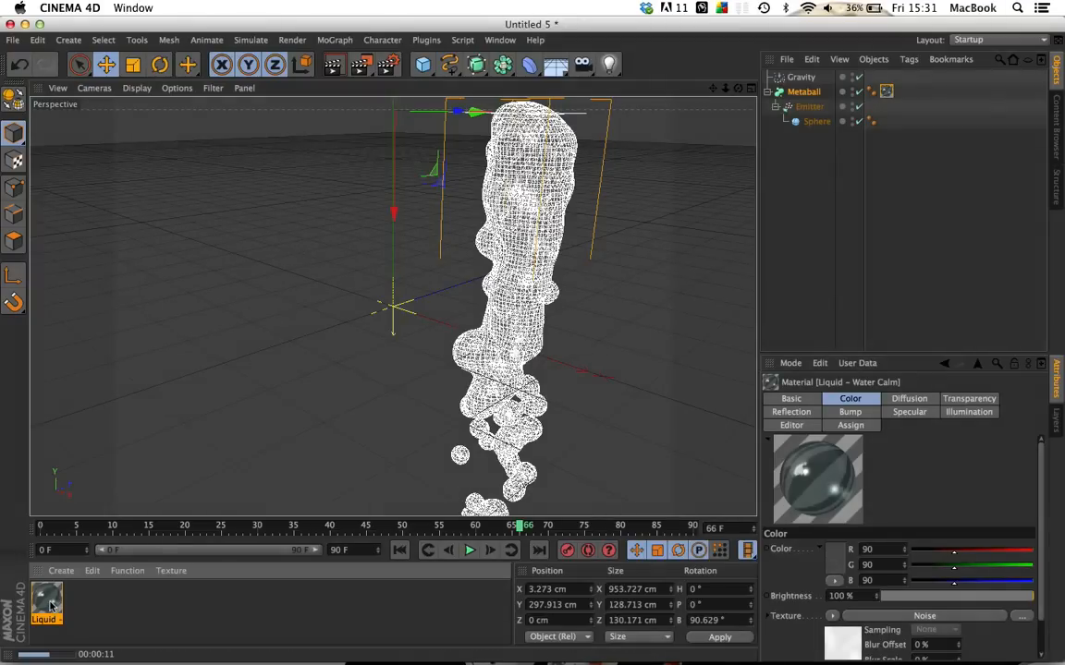
double_click(46, 605)
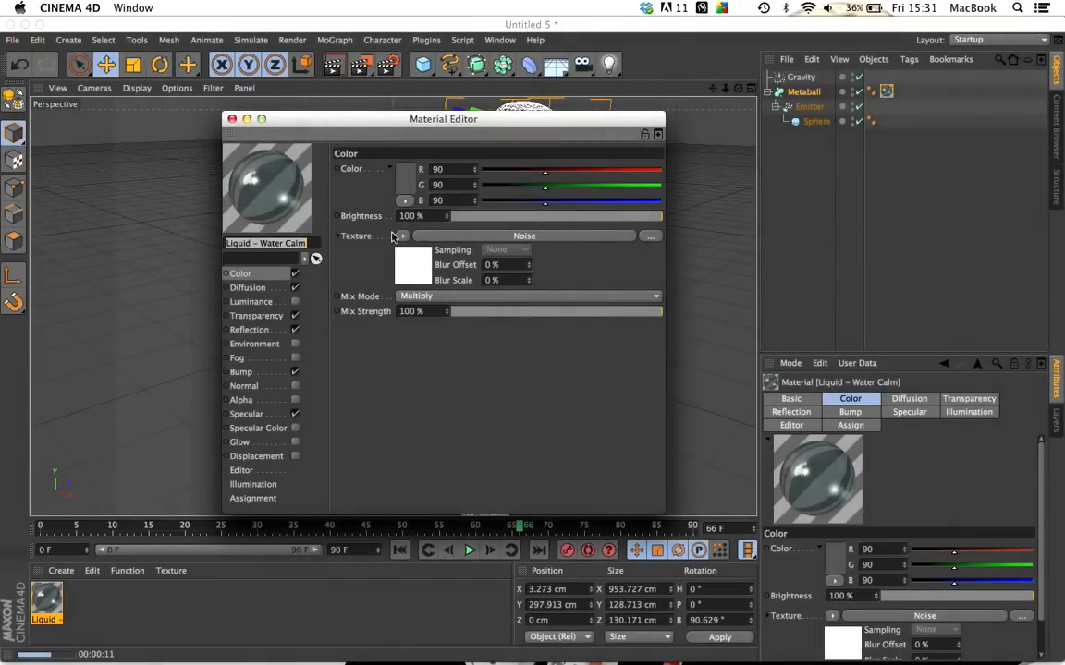
mouse_move(466, 231)
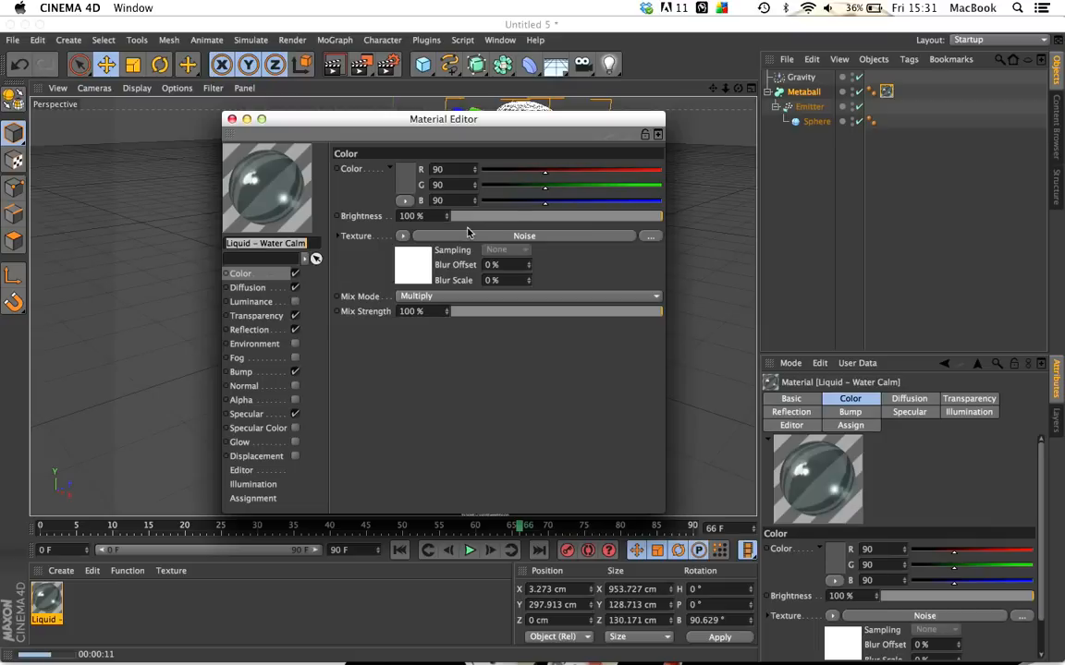
left_click(256, 315)
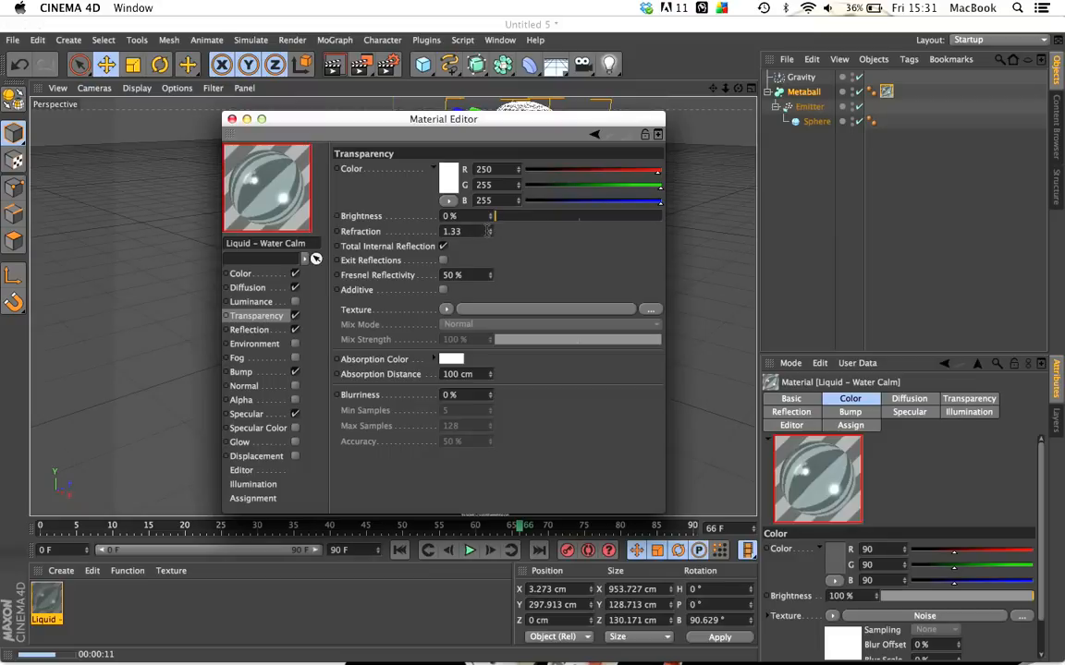
left_click_drag(493, 215, 513, 215)
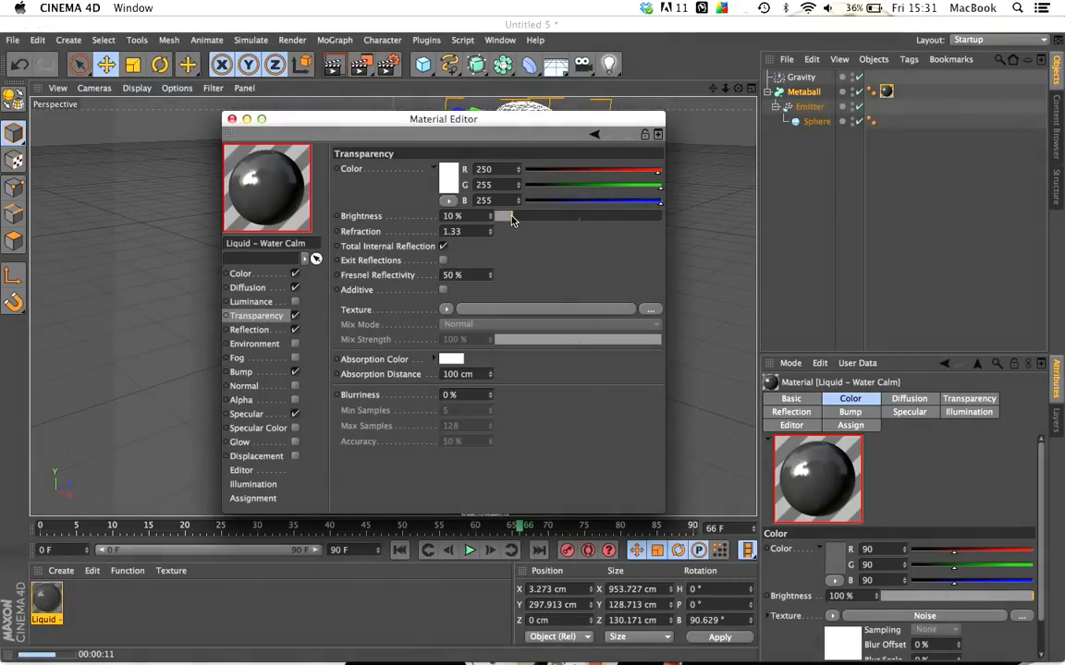
left_click_drag(513, 215, 661, 216)
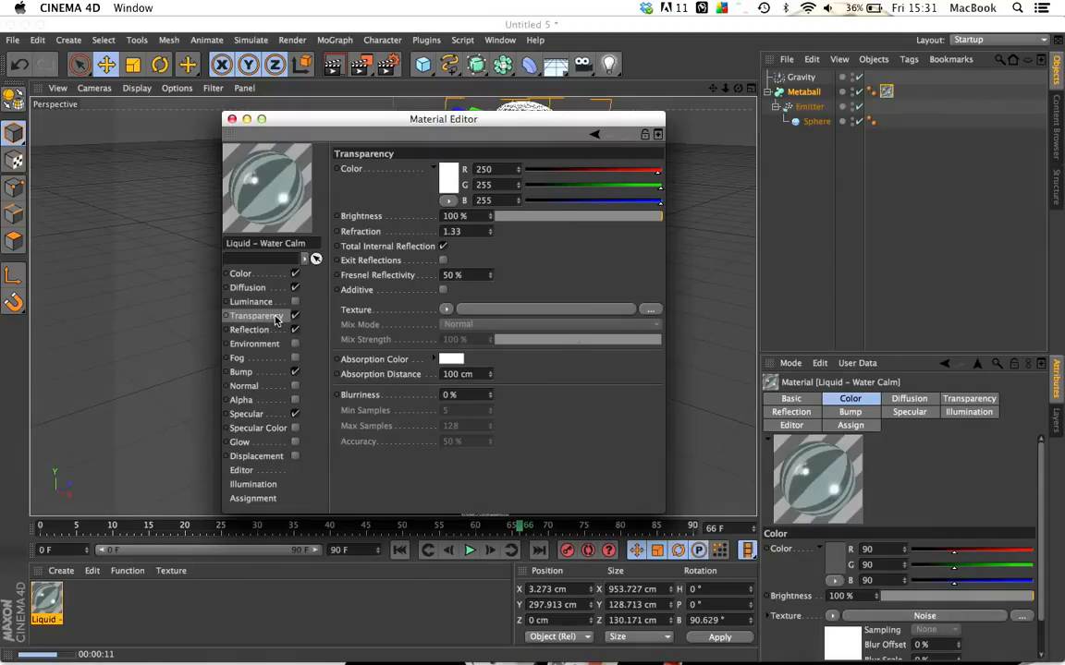
mouse_move(548, 227)
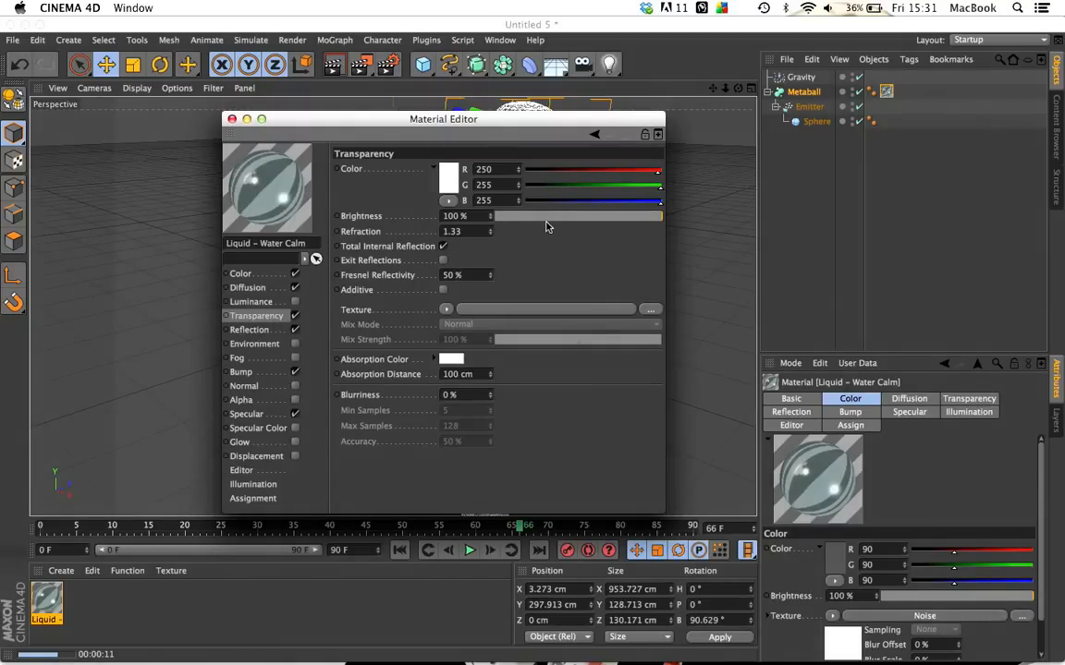
mouse_move(488, 228)
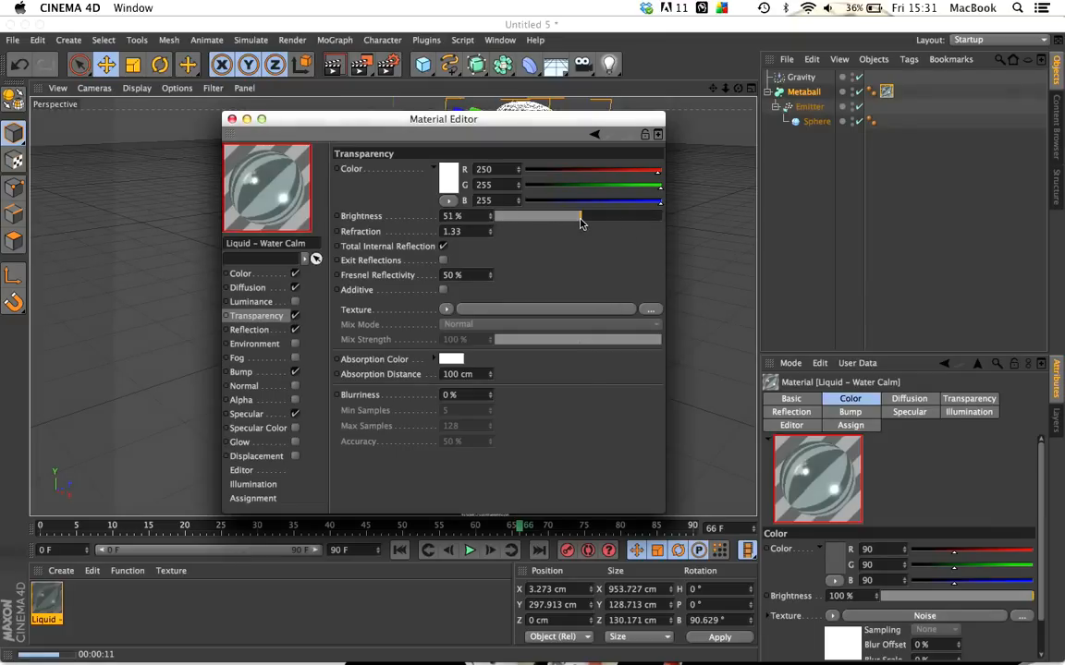
left_click_drag(579, 216, 610, 215)
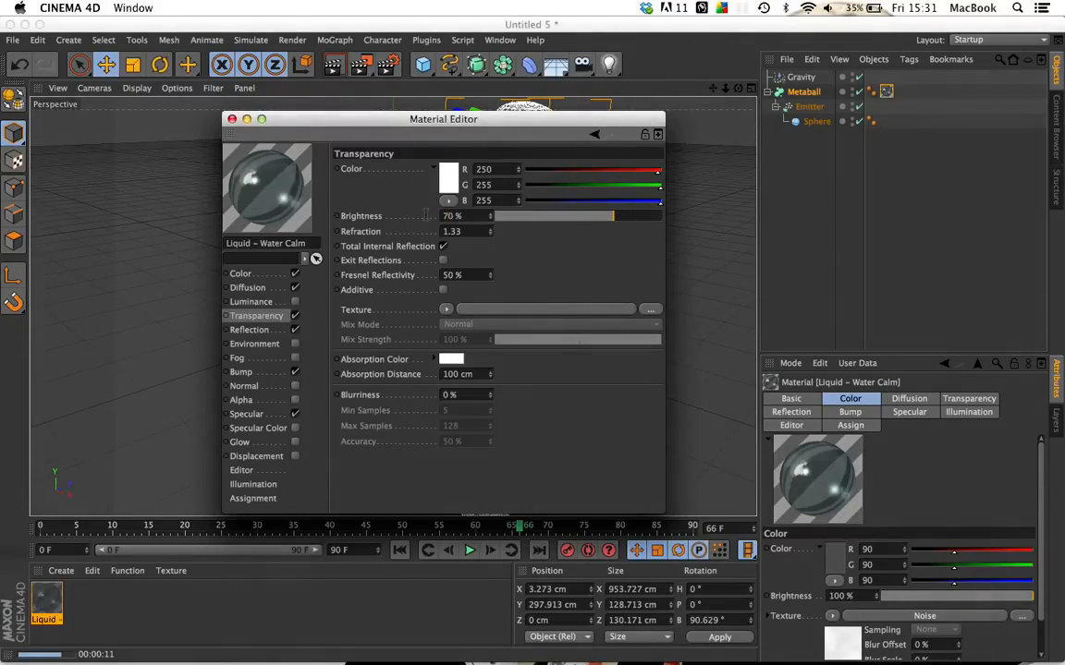
left_click_drag(444, 118, 537, 183)
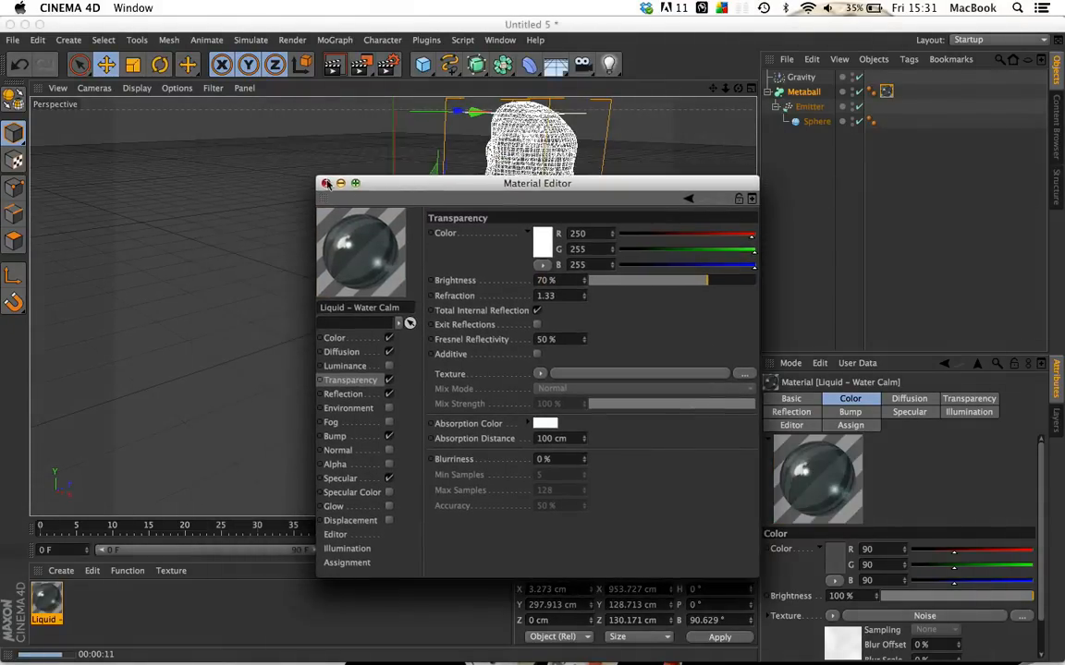
Close the Material Editor and confirm making an animation preview, preview5.mov.
left_click(326, 183)
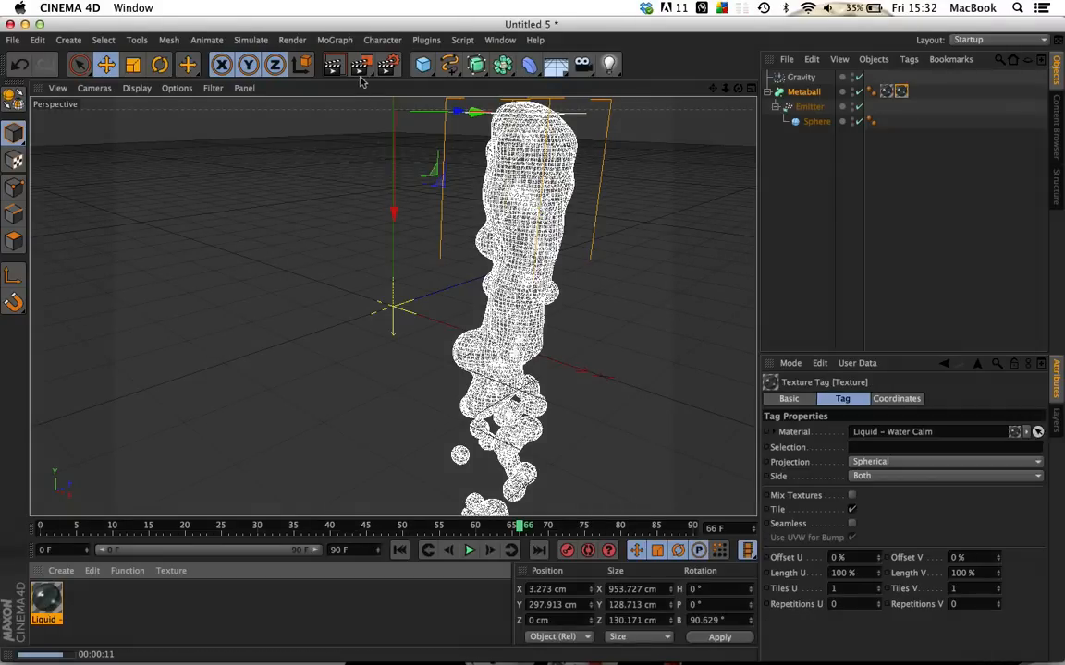
left_click(361, 64)
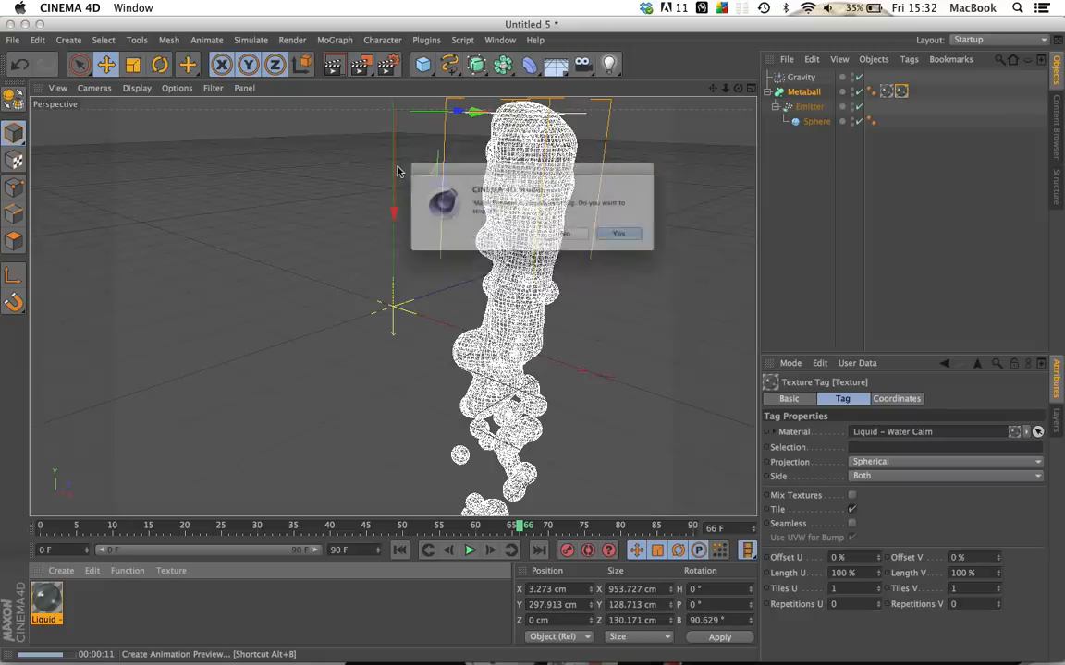
left_click(617, 233)
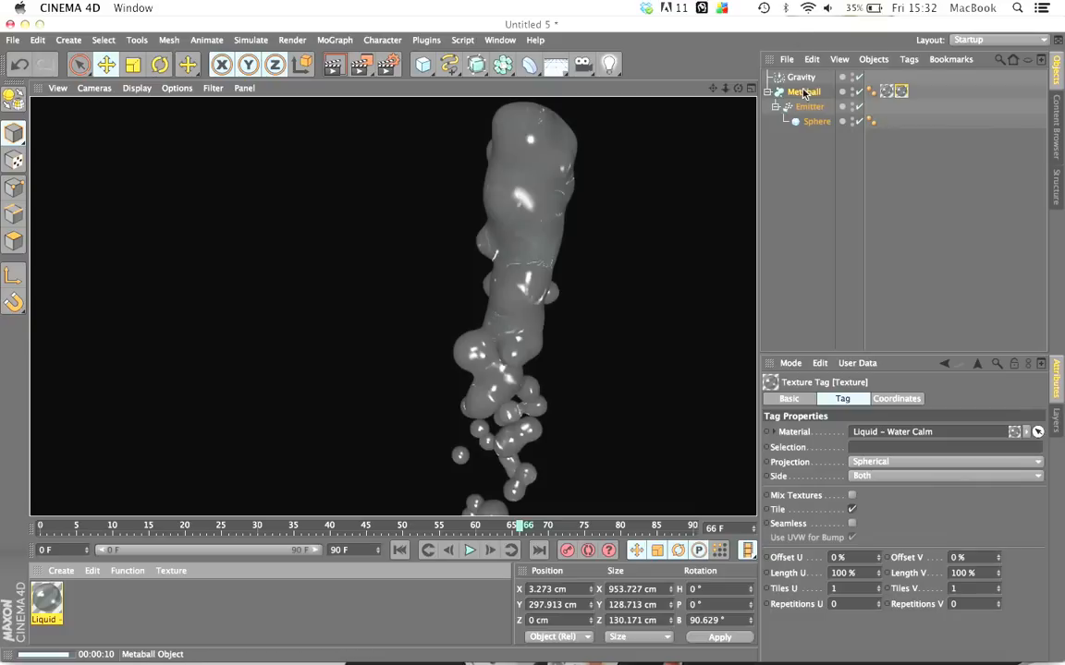
mouse_move(806, 114)
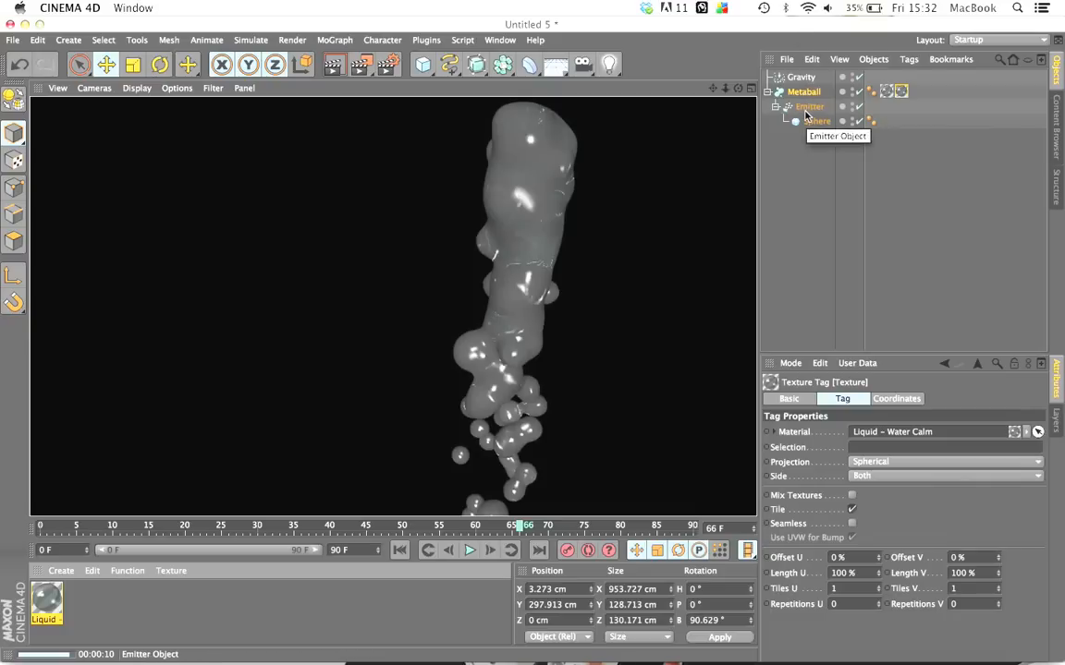
mouse_move(811, 122)
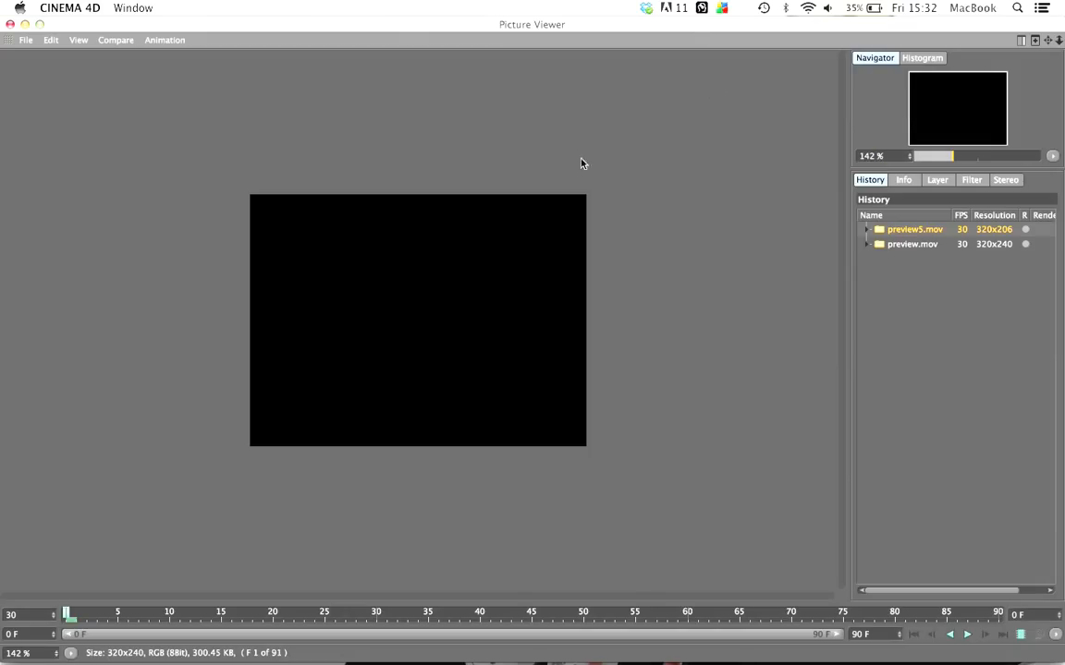
mouse_move(26, 40)
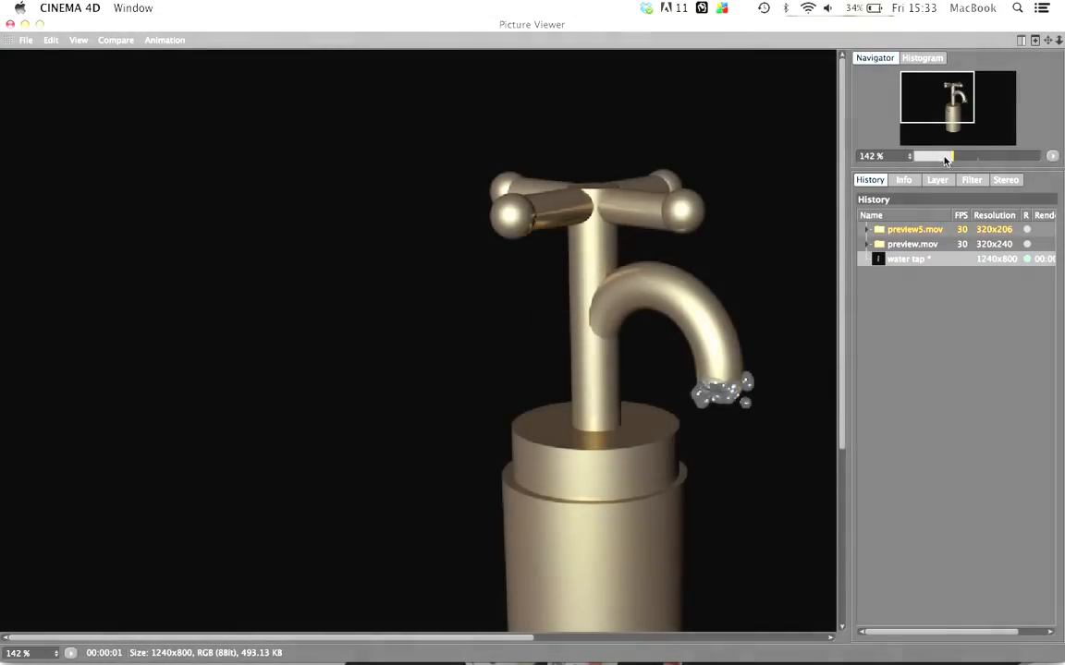
Scroll through the 1240×800 water tap render of the brass faucet.
scroll("down", 3)
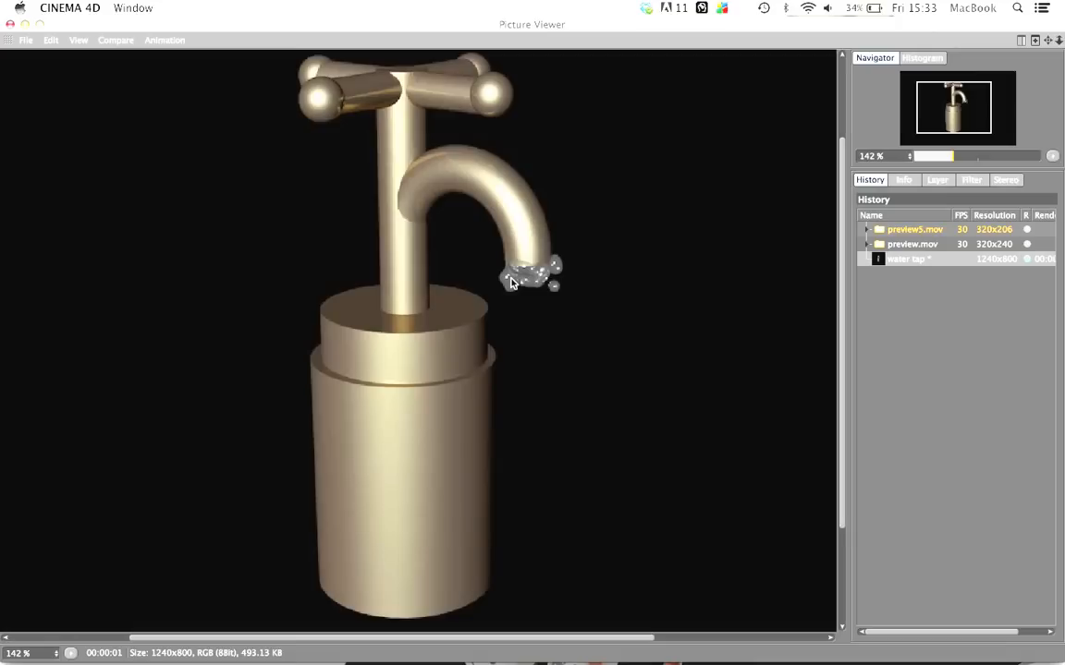
mouse_move(511, 263)
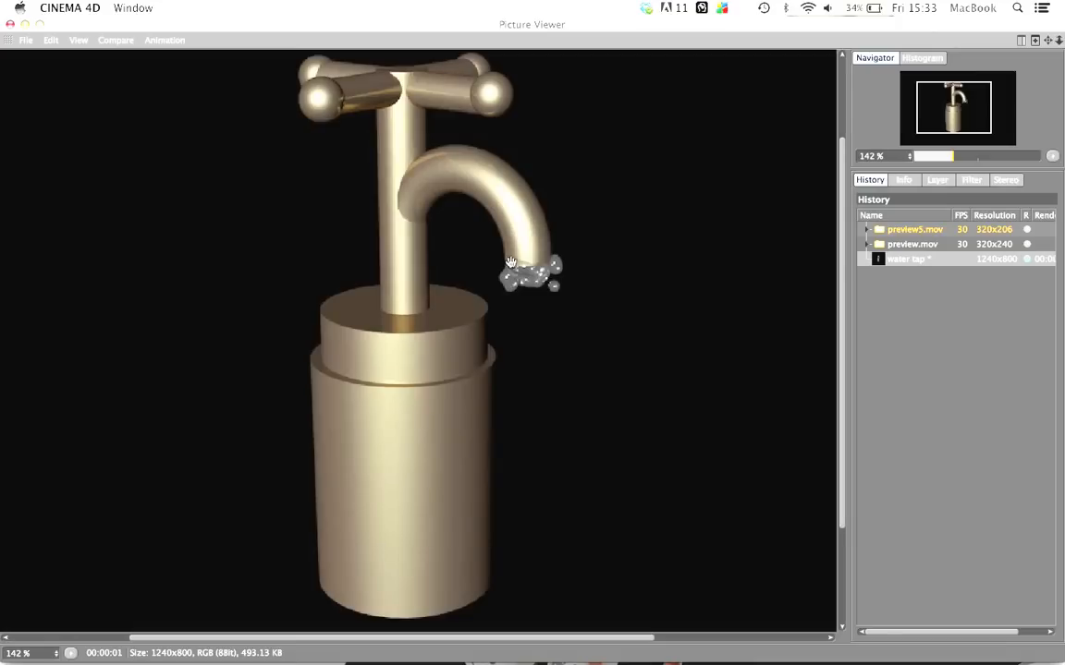
mouse_move(541, 273)
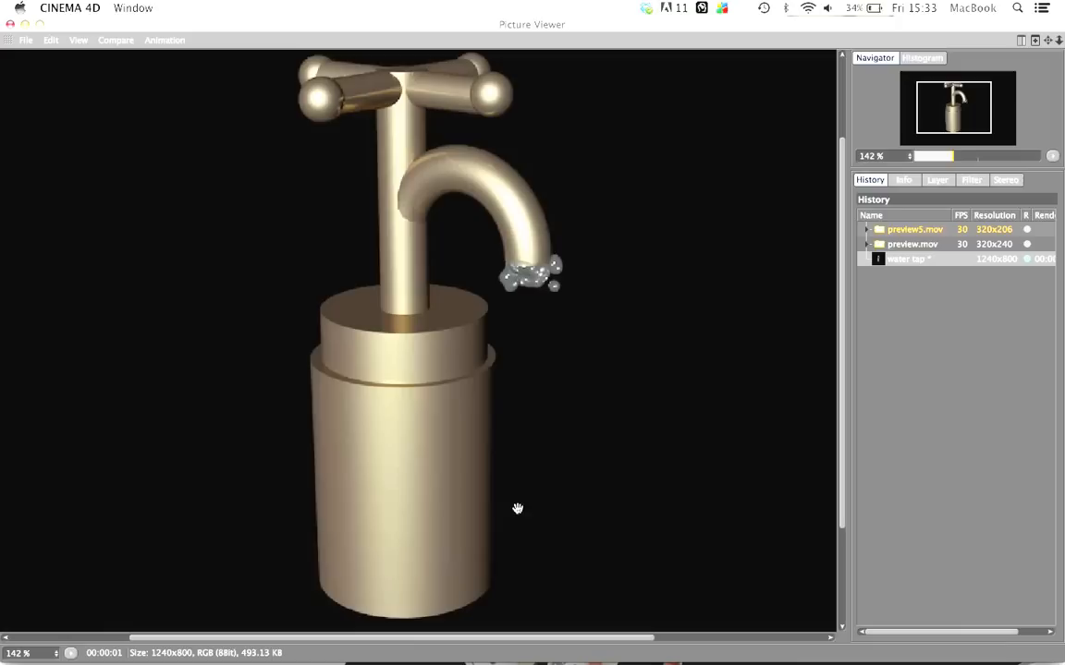
mouse_move(512, 505)
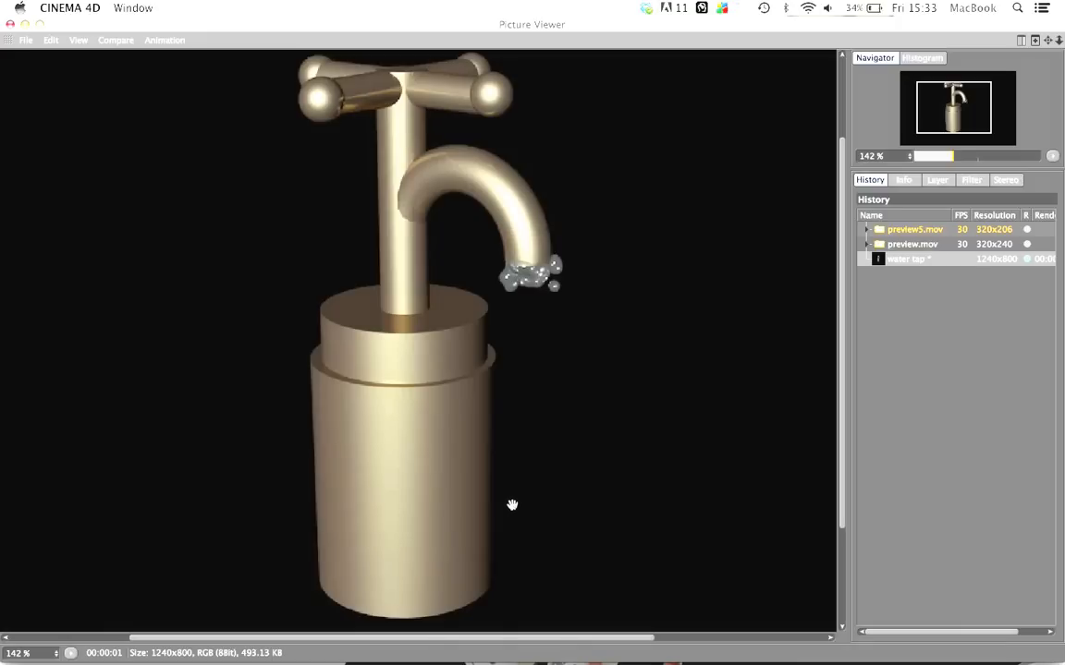